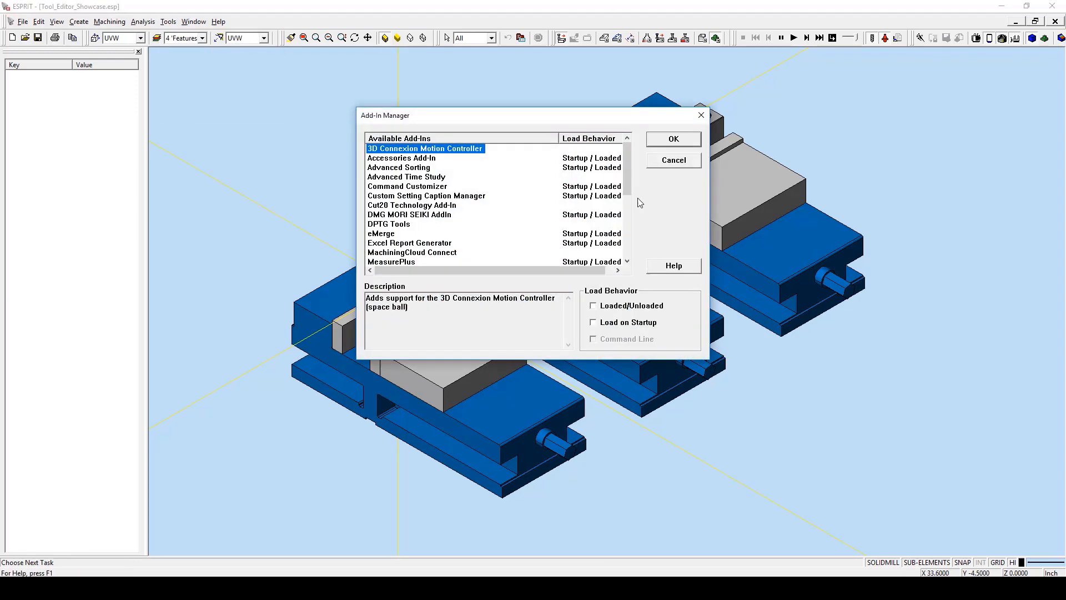
# Step: Load the Tool Editor Add-in, set it to load on startup, and confirm the Add-In Manager
pyautogui.scroll(-3)
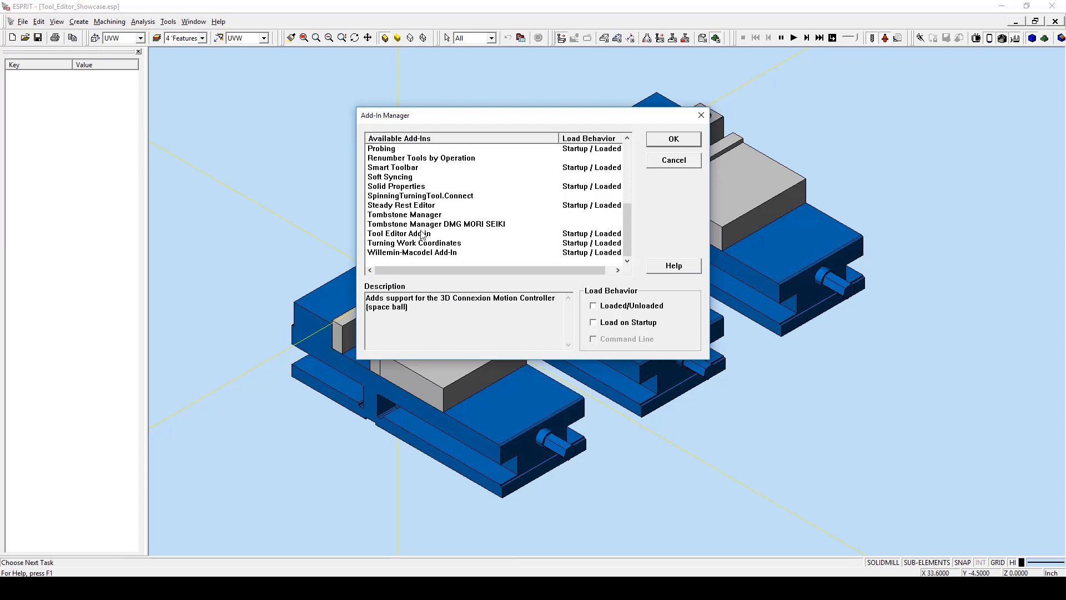
pyautogui.click(399, 233)
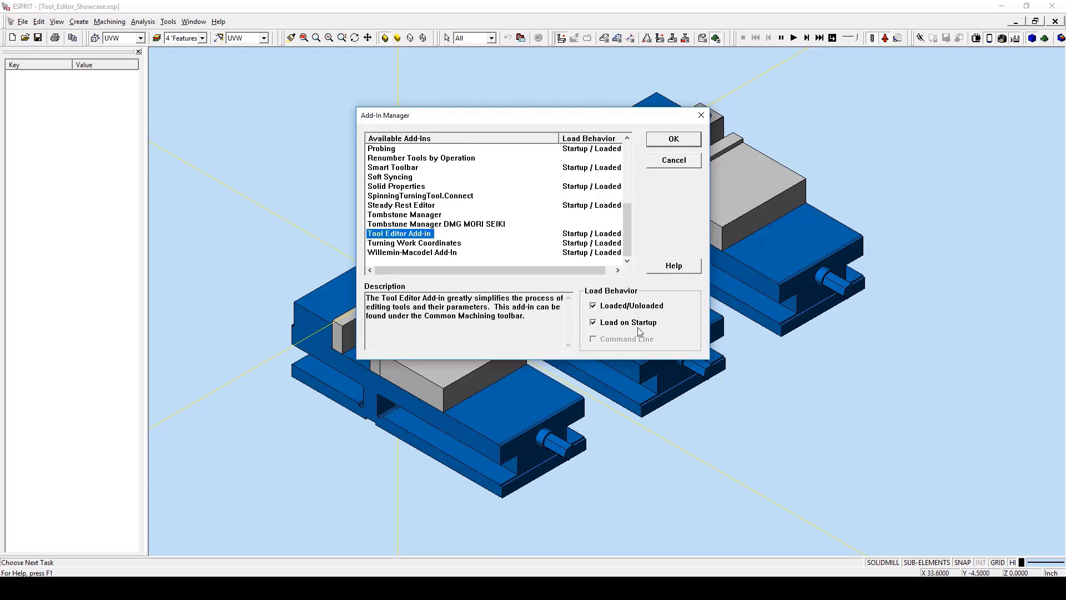
pyautogui.click(672, 139)
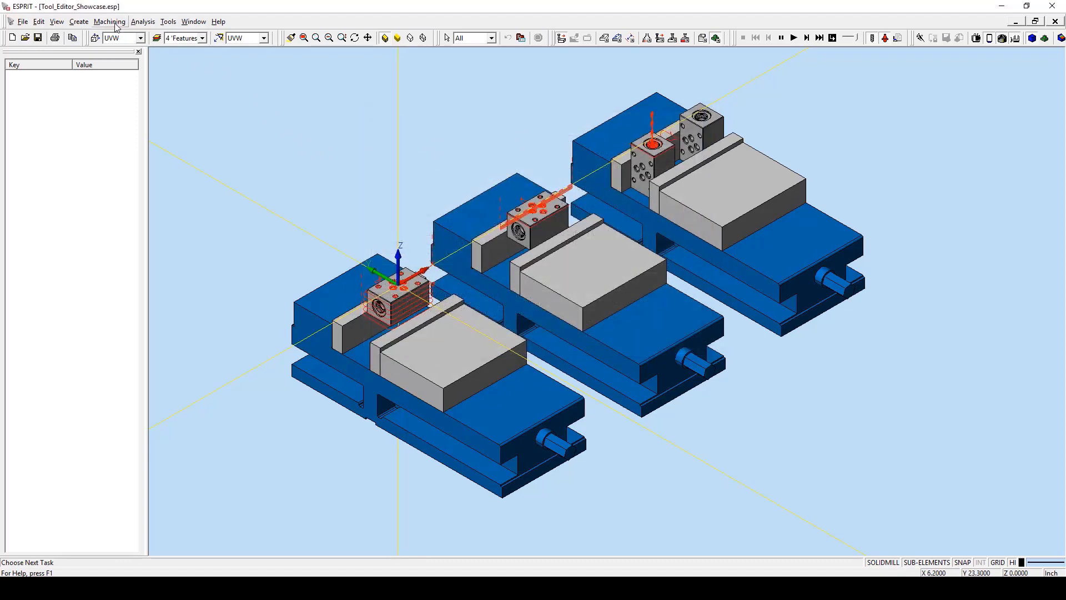
# Step: Show the Common Machining toolbar that carries the Tool Editor Add-in icon
pyautogui.click(110, 21)
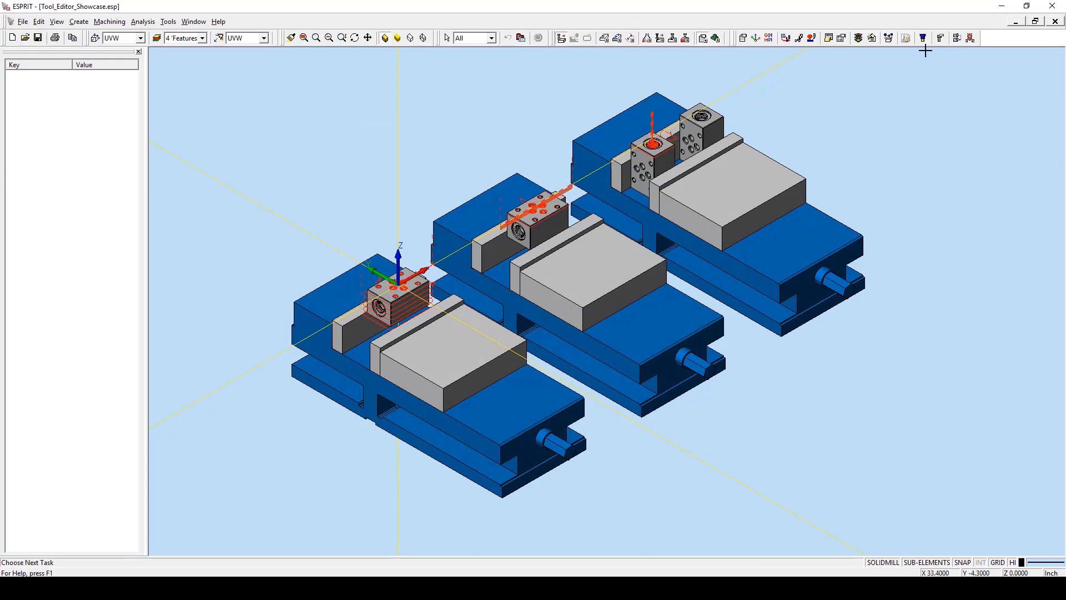
pyautogui.moveTo(941, 38)
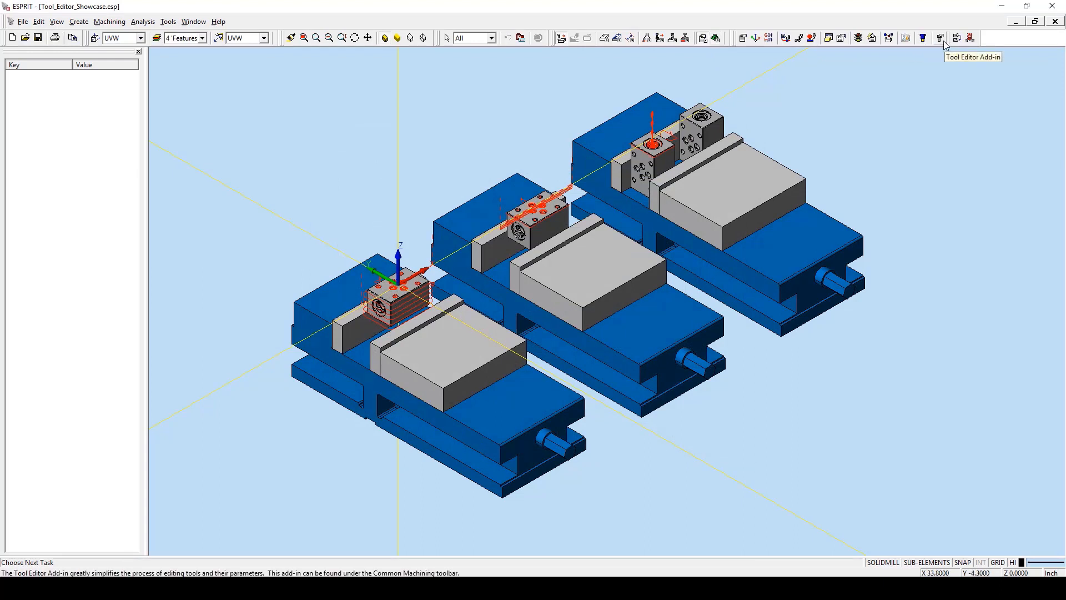
pyautogui.moveTo(809, 131)
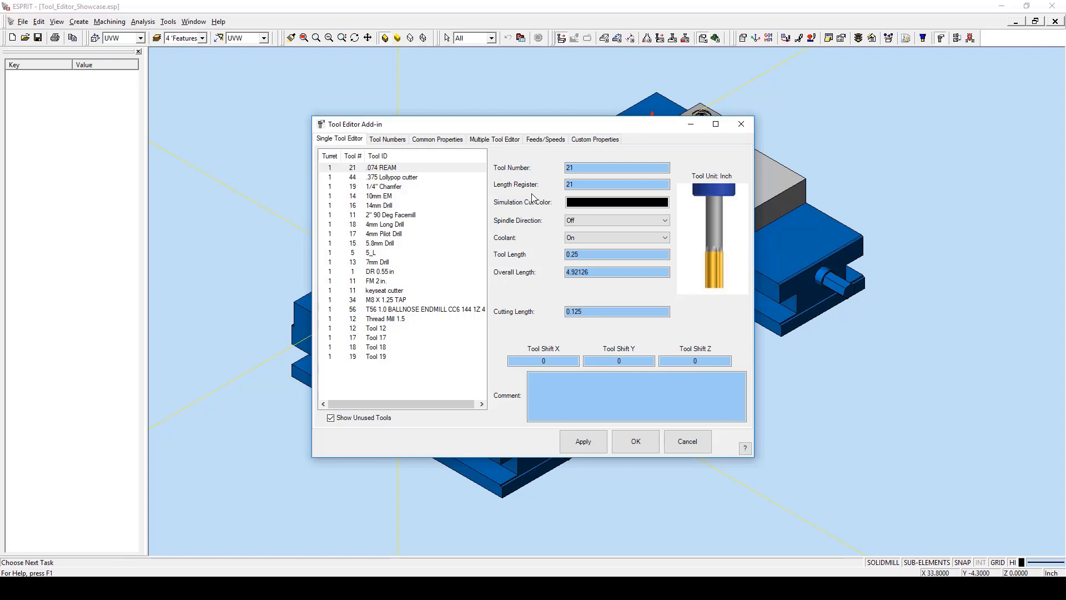
pyautogui.moveTo(541, 262)
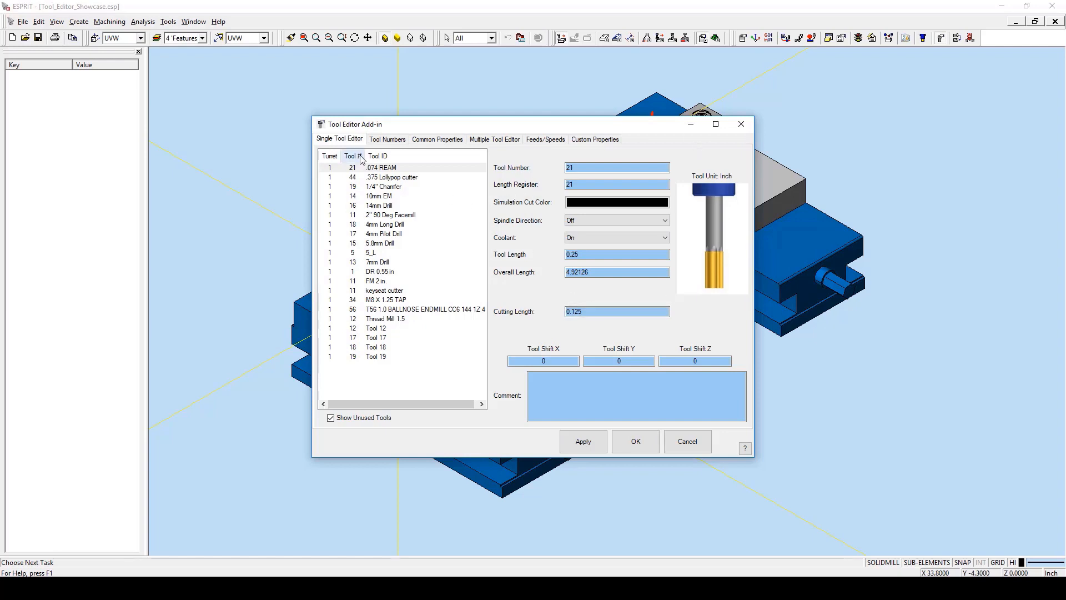
# Step: Sort the Tool Editor's tool list by the Tool # column
pyautogui.click(381, 168)
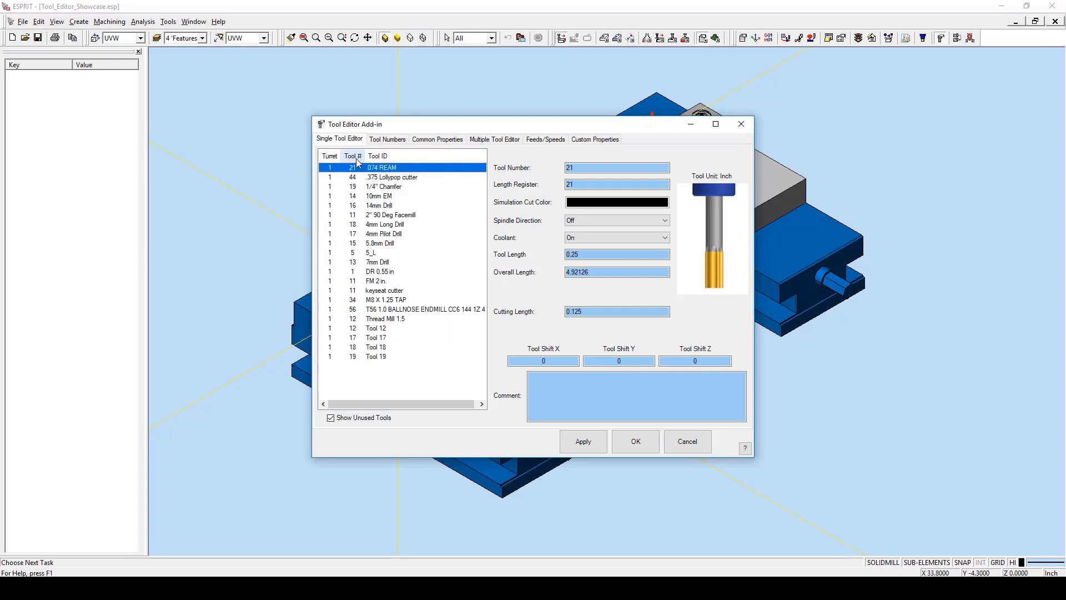
pyautogui.click(354, 156)
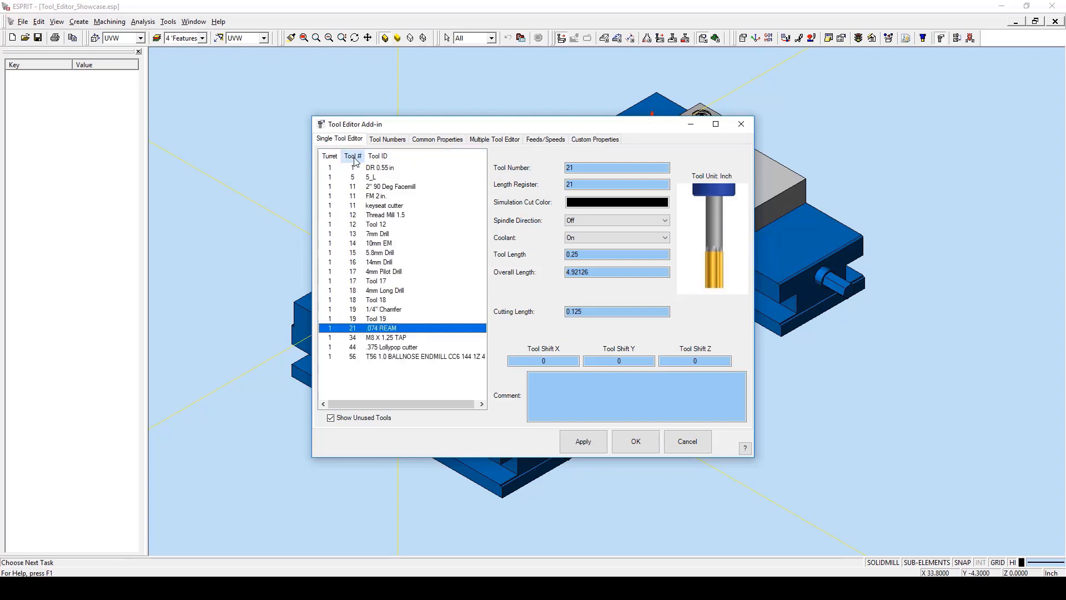
pyautogui.click(387, 140)
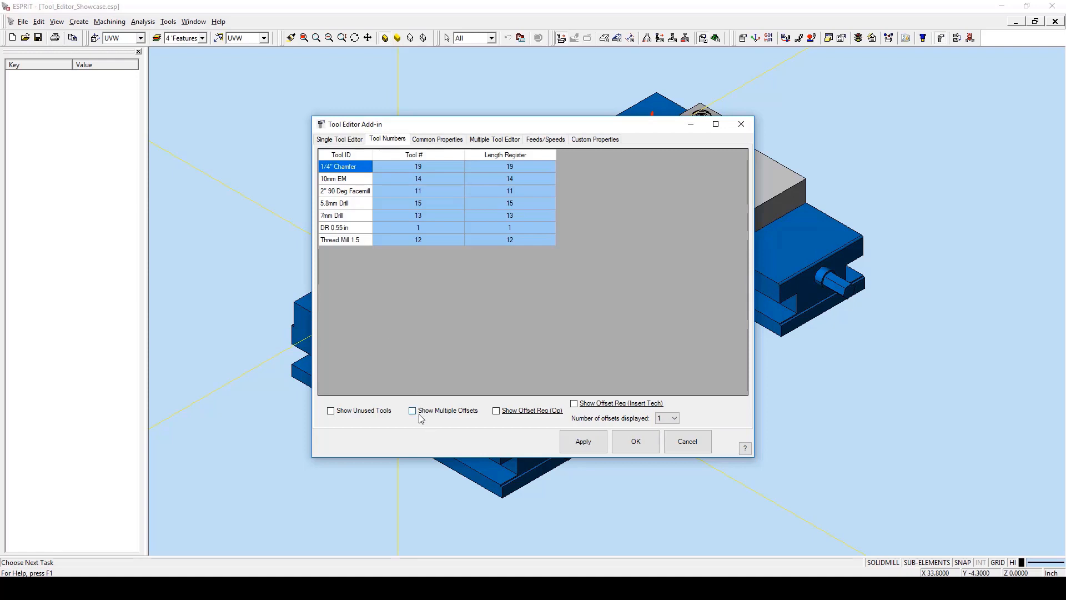
# Step: Show multiple offsets plus operation and insert-technology offset register columns, and inspect a flagged tool
pyautogui.click(413, 410)
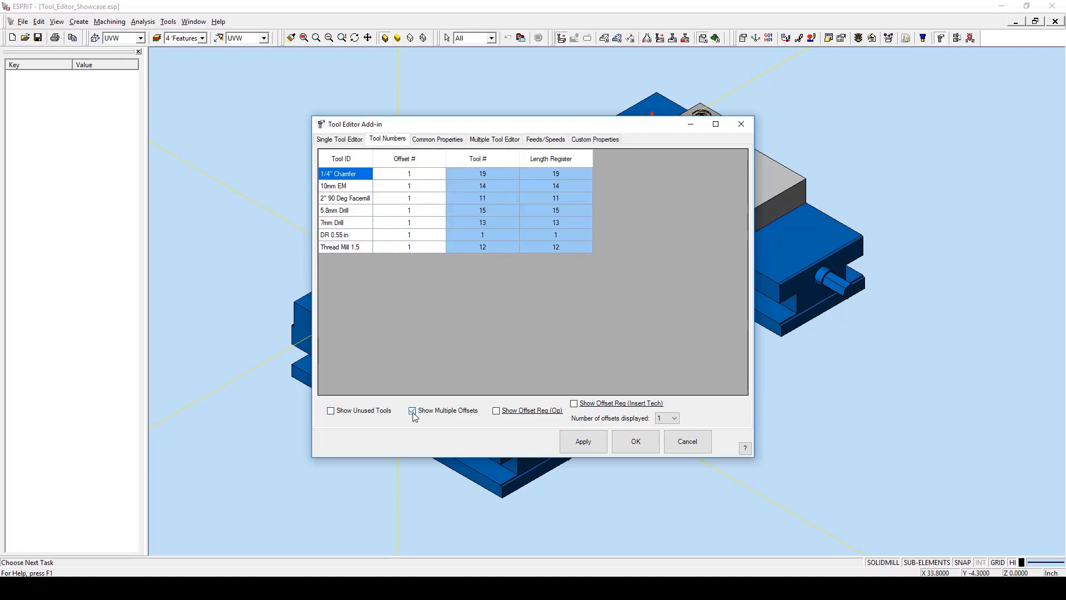
pyautogui.click(497, 410)
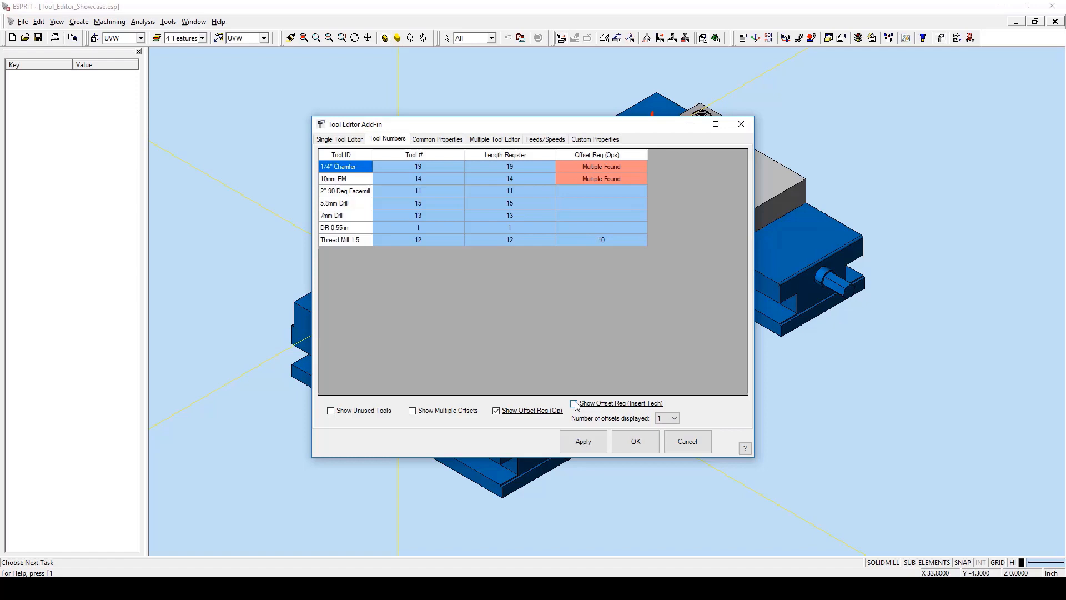
pyautogui.click(574, 402)
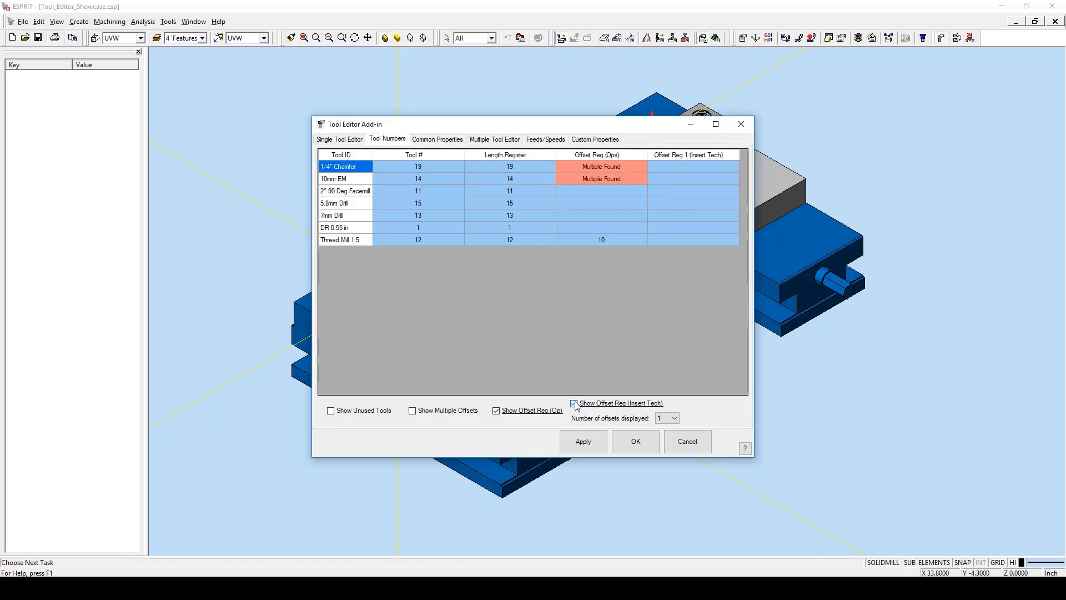
pyautogui.click(574, 403)
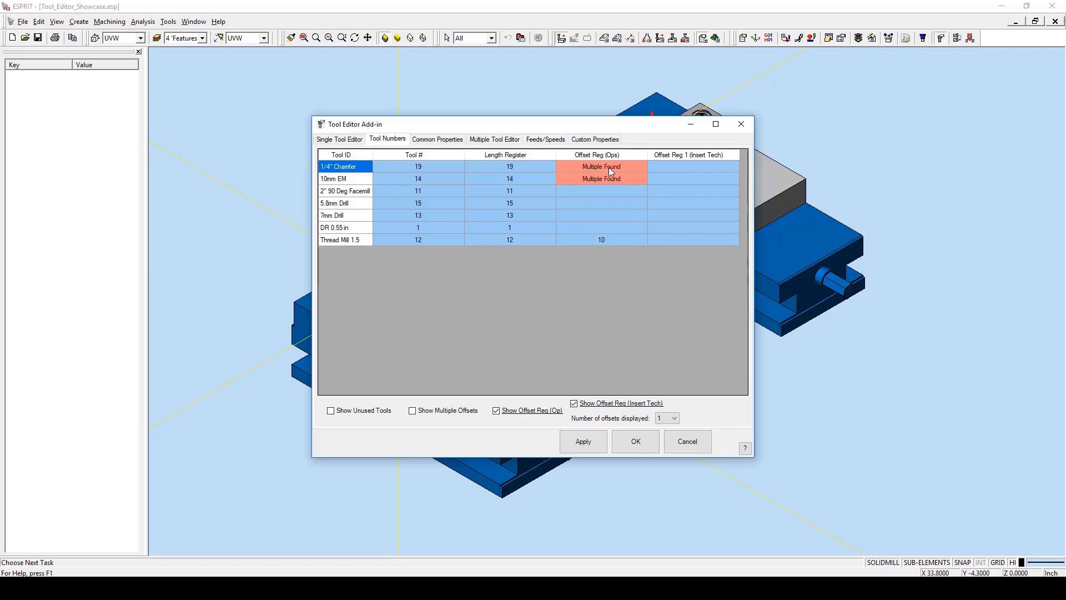
pyautogui.click(438, 139)
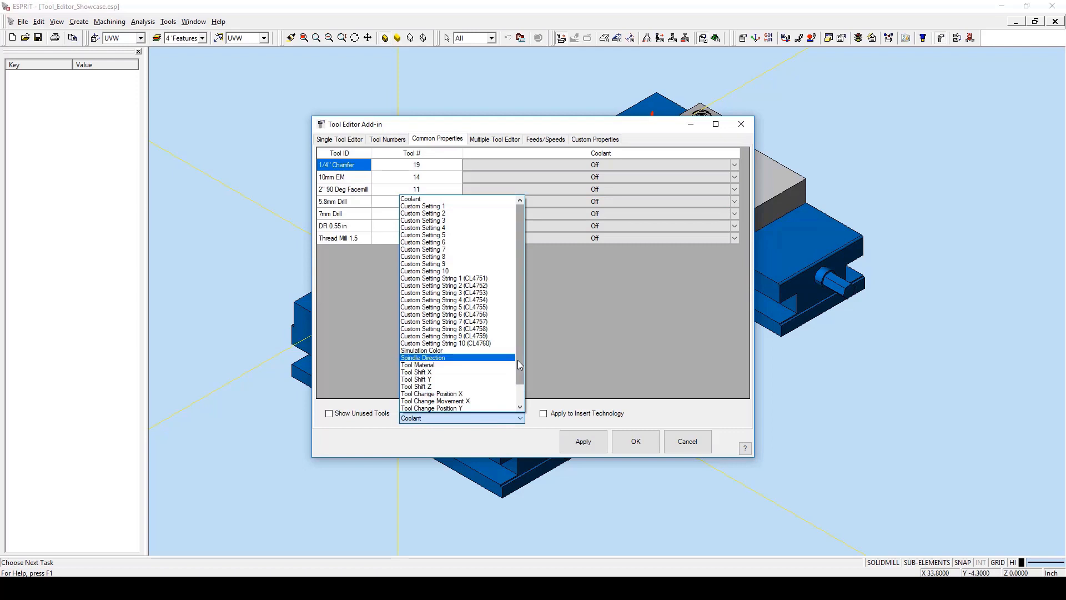
# Step: Under Simulation Color in Common Properties, set the 1/4" Chamfer to green and confirm
pyautogui.scroll(-3)
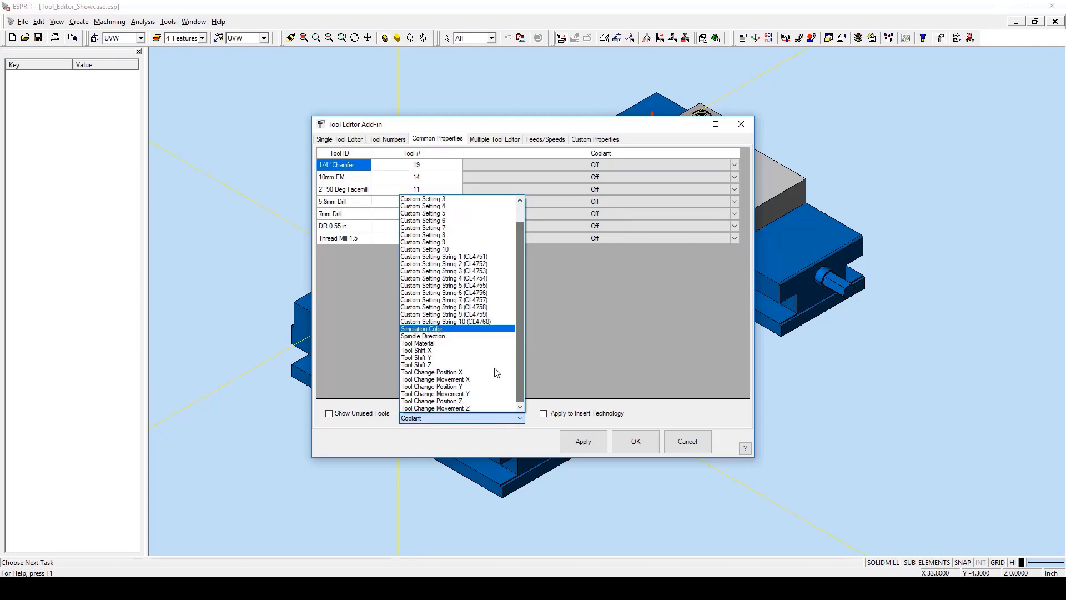
pyautogui.moveTo(466, 336)
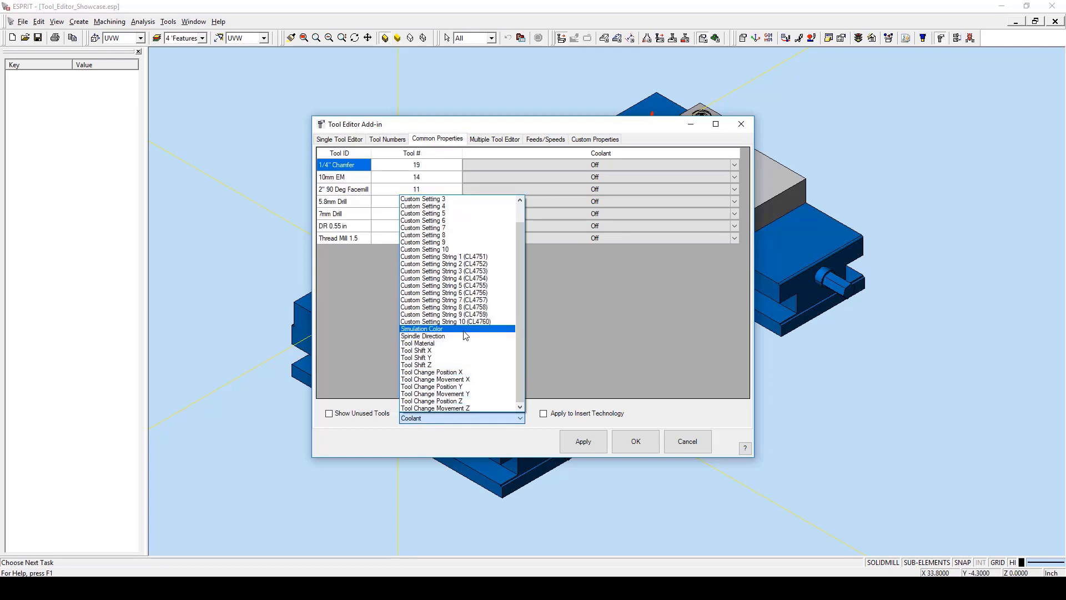
pyautogui.click(422, 329)
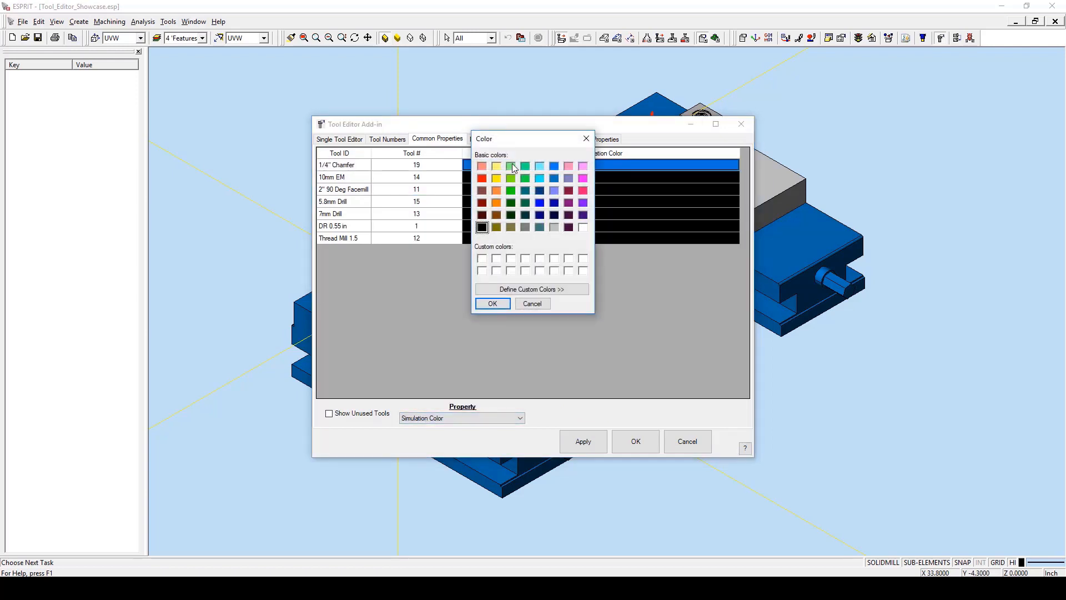
pyautogui.click(524, 178)
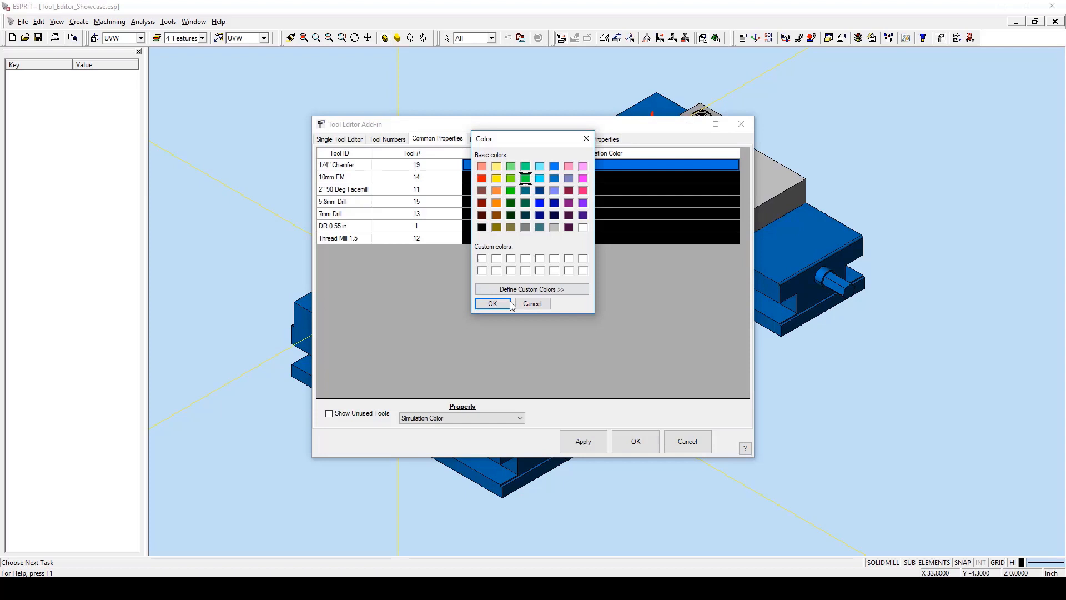
pyautogui.click(492, 303)
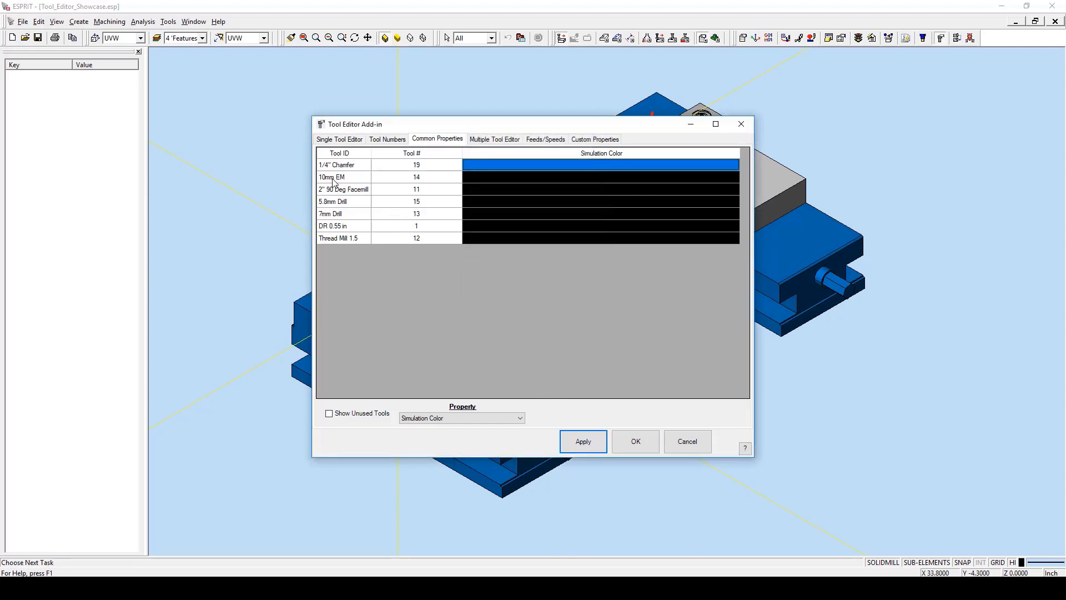
pyautogui.click(344, 177)
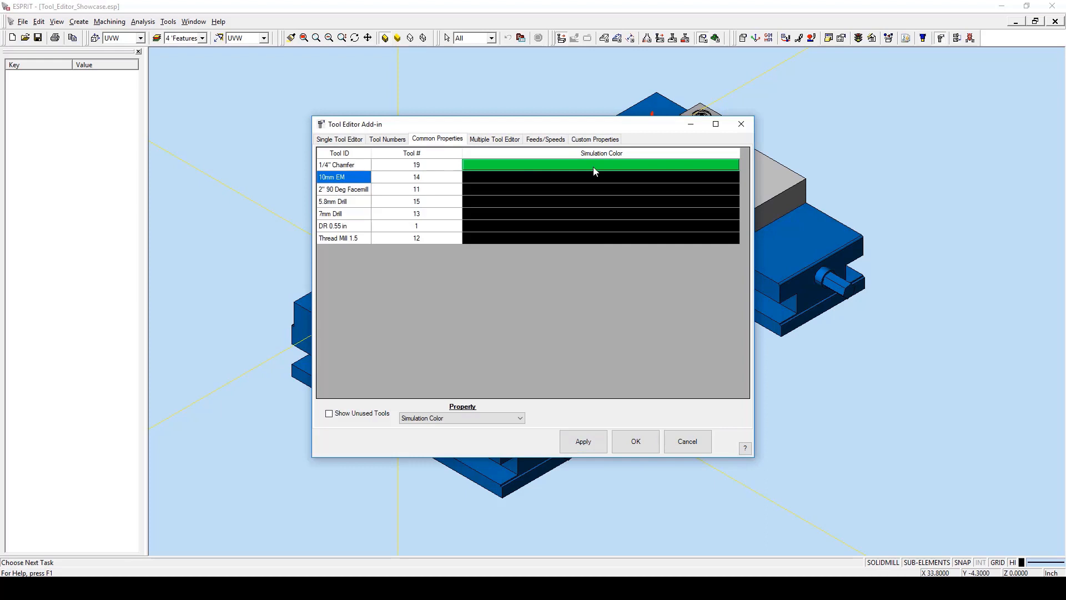
pyautogui.click(494, 140)
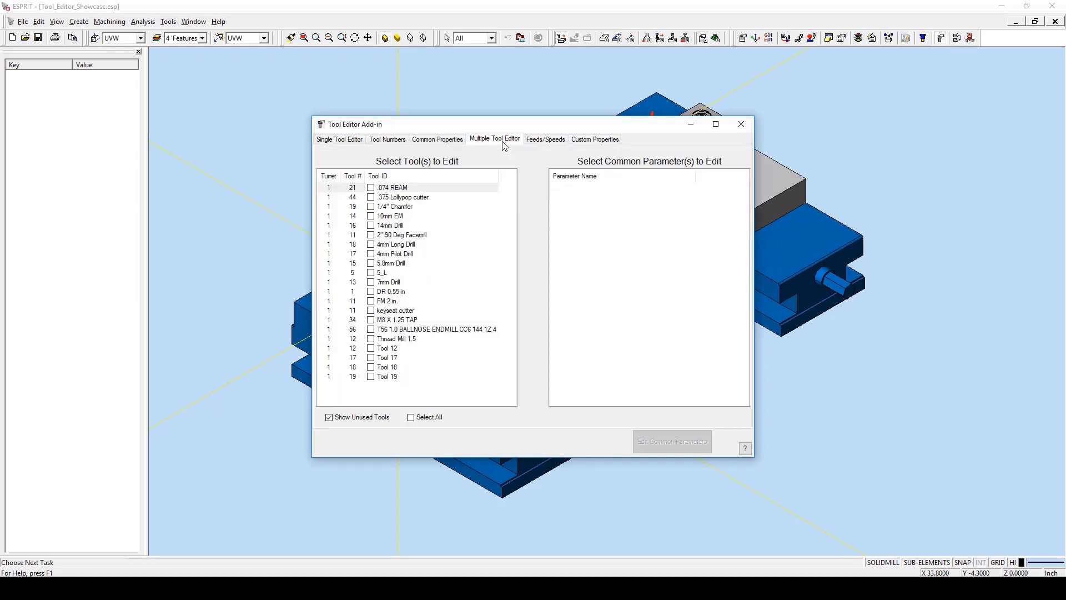
pyautogui.moveTo(526, 198)
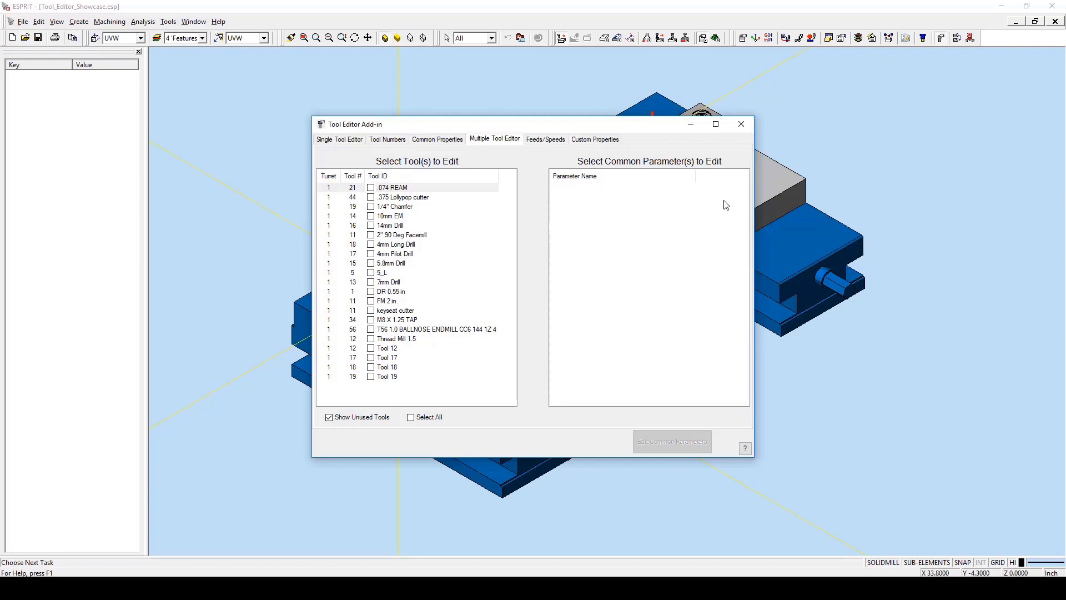
pyautogui.moveTo(594, 261)
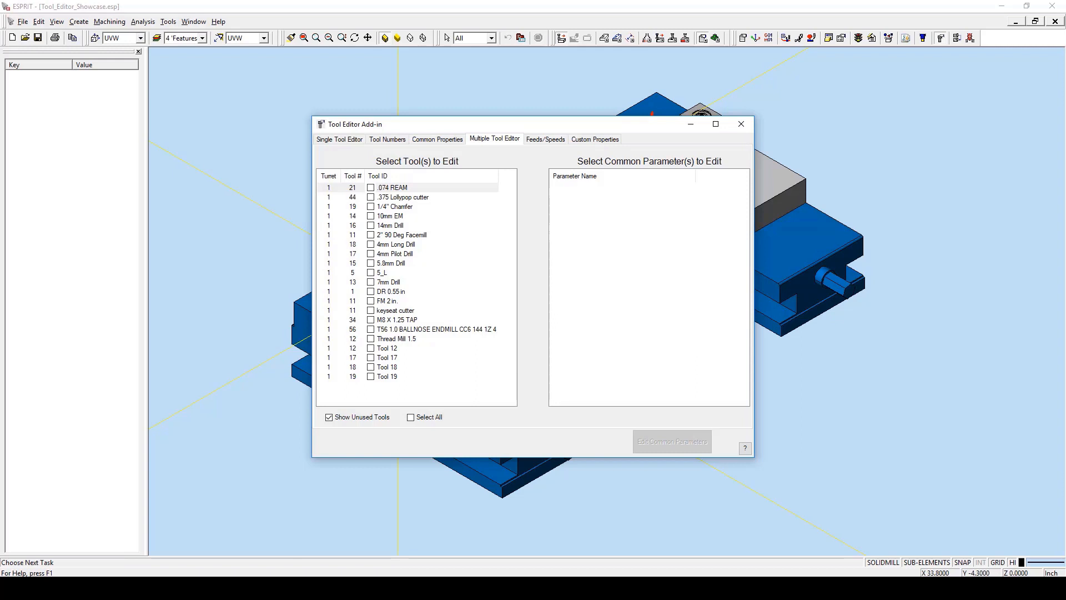
pyautogui.moveTo(925, 317)
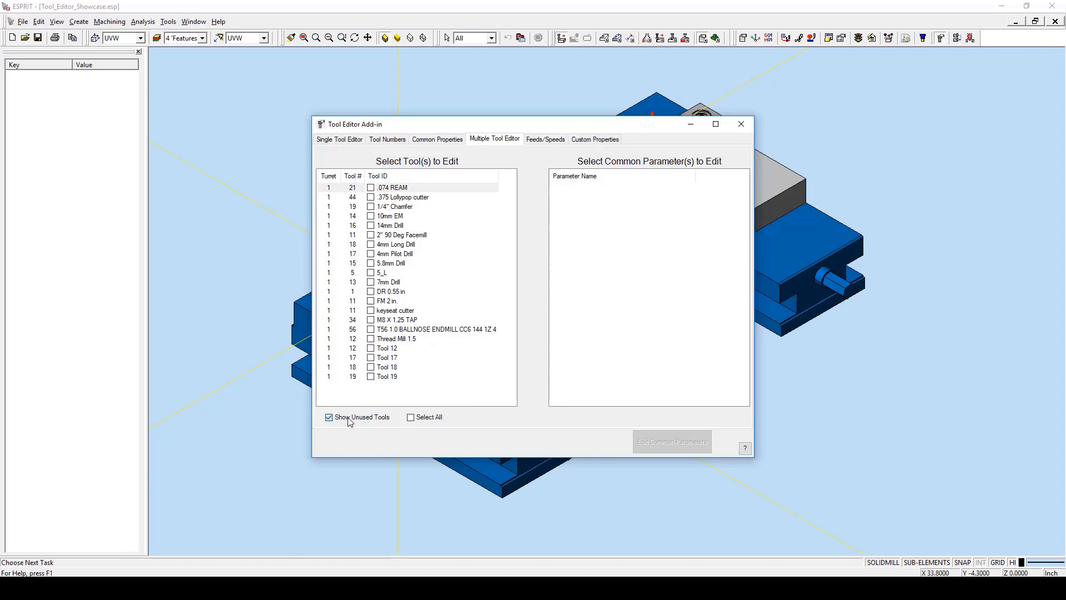
# Step: Select all seven tools in the Multiple Tool Editor for bulk editing
pyautogui.click(329, 417)
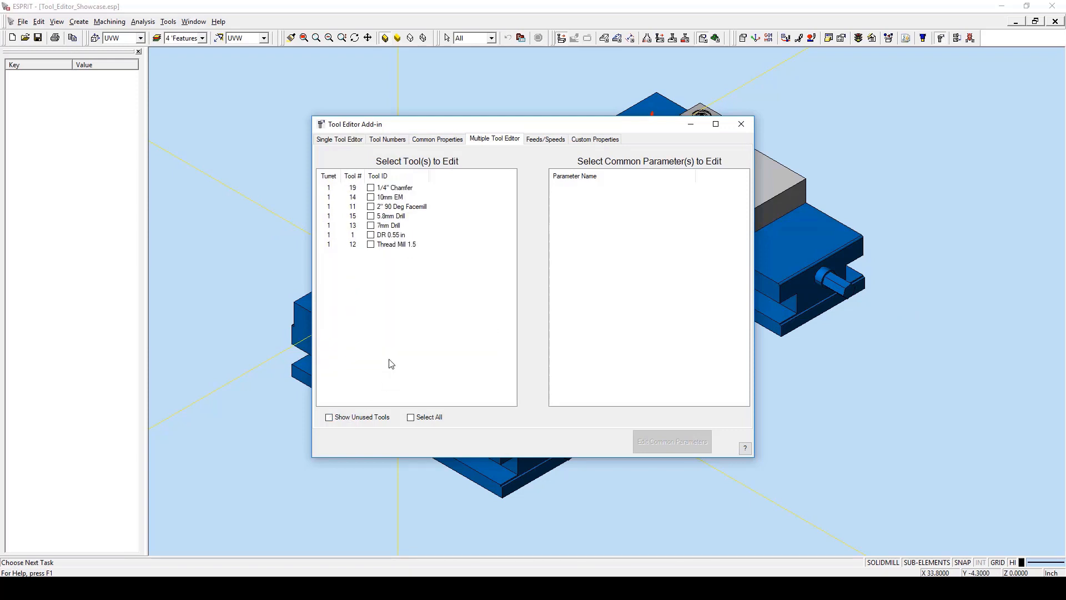
pyautogui.moveTo(372, 268)
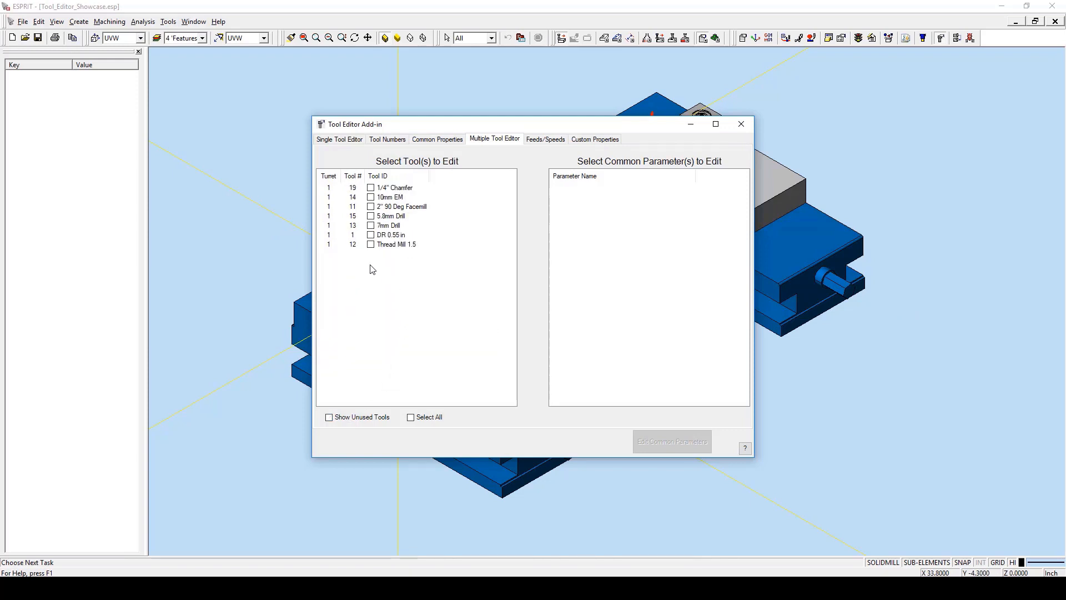
pyautogui.moveTo(403, 191)
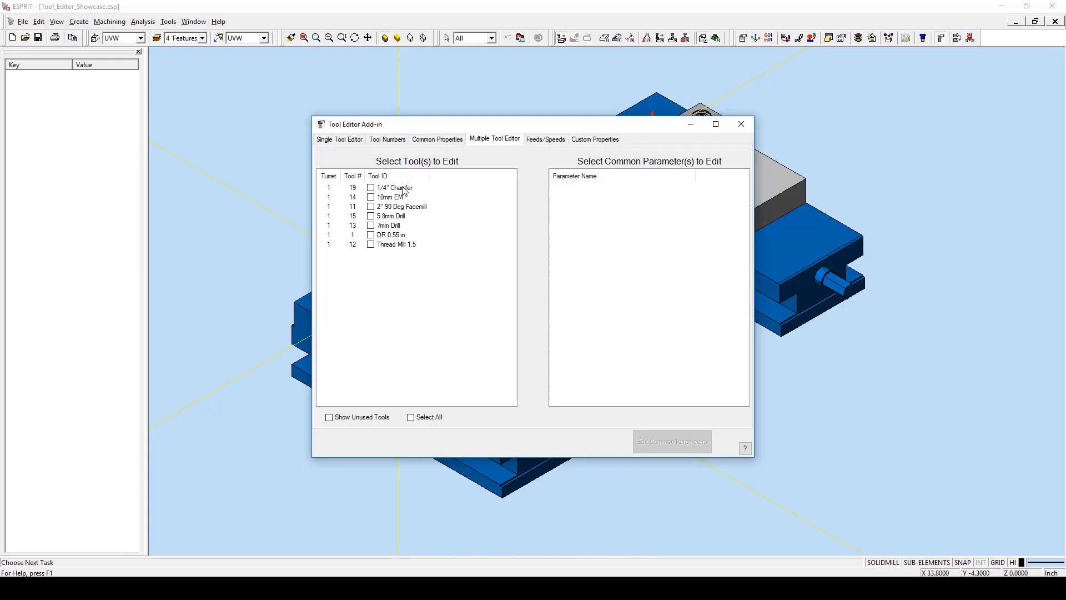
pyautogui.click(398, 188)
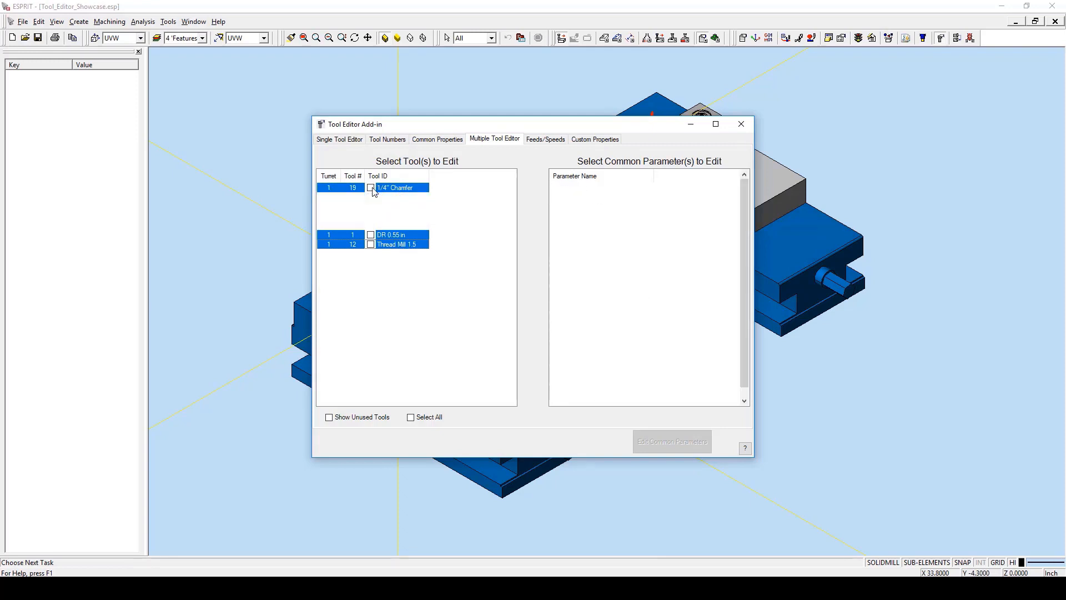
pyautogui.click(411, 416)
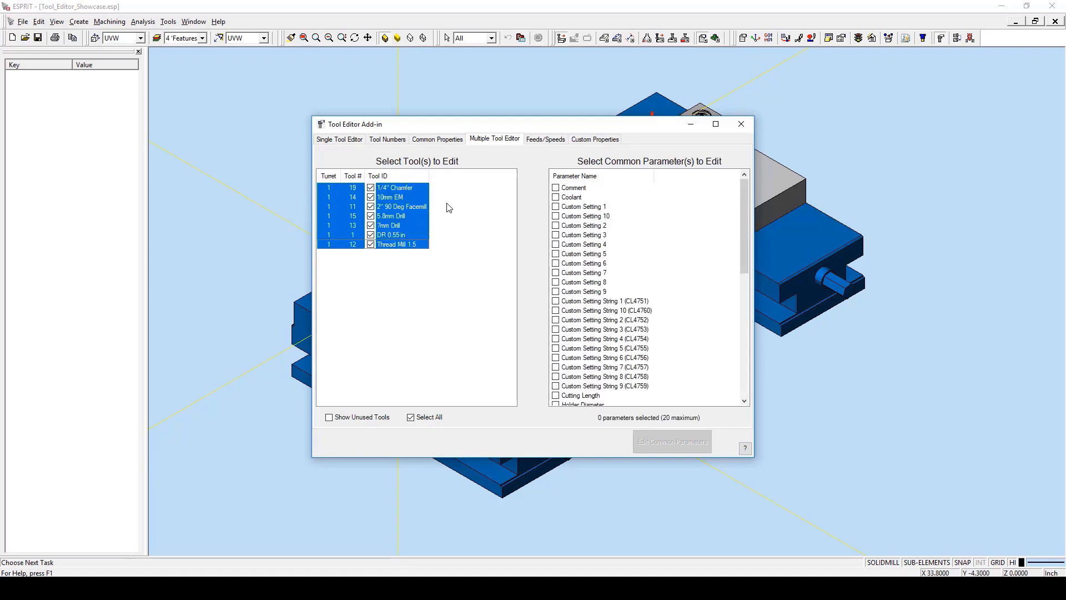
pyautogui.moveTo(557, 204)
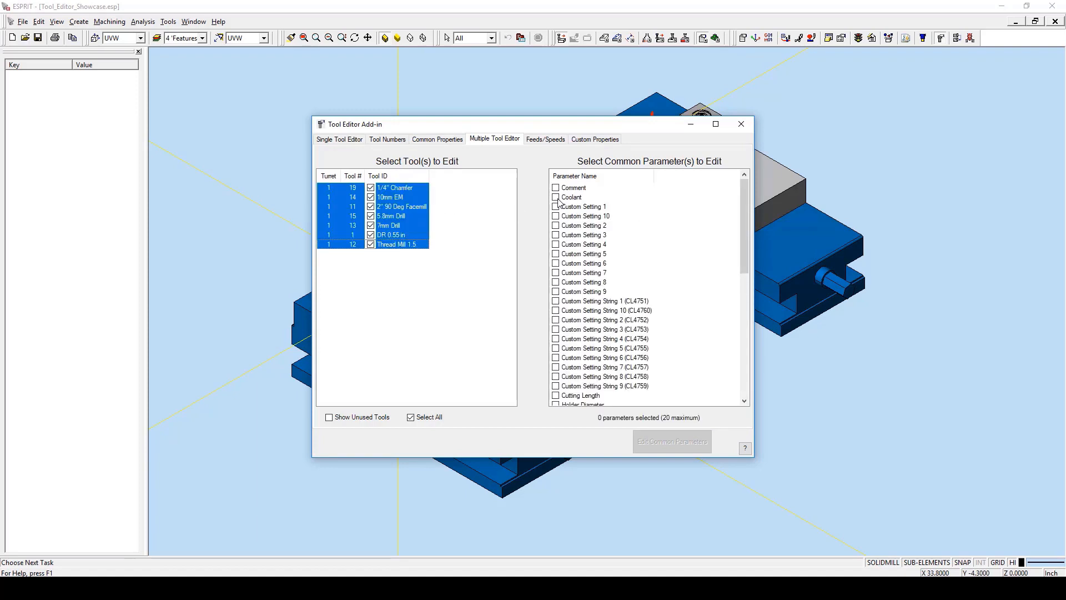
# Step: Tick Coolant, Simulation Color and Spindle Direction as the common parameters to edit
pyautogui.click(556, 198)
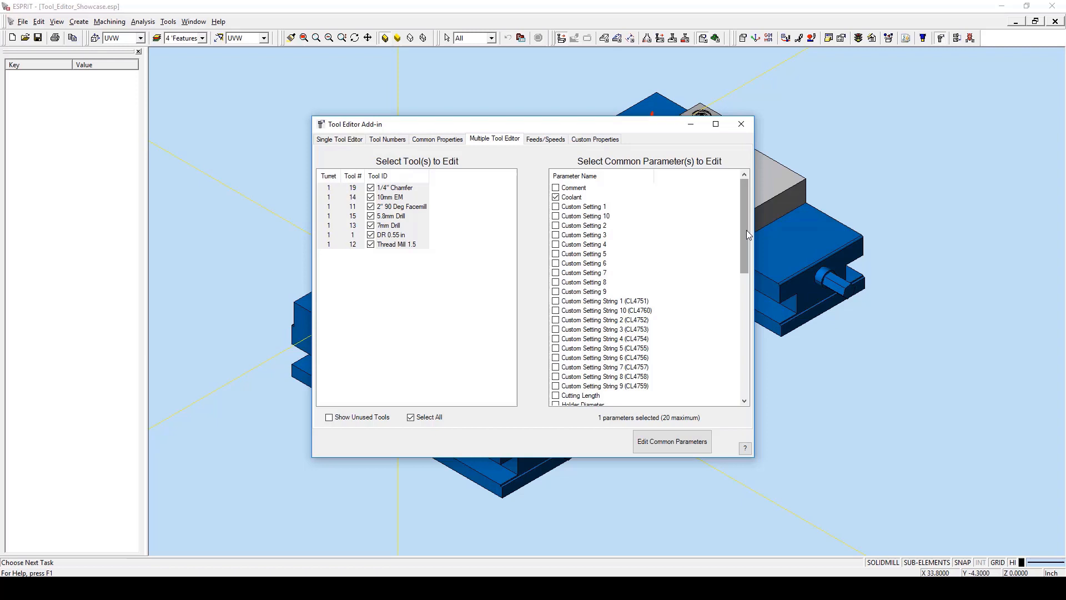
pyautogui.scroll(-3)
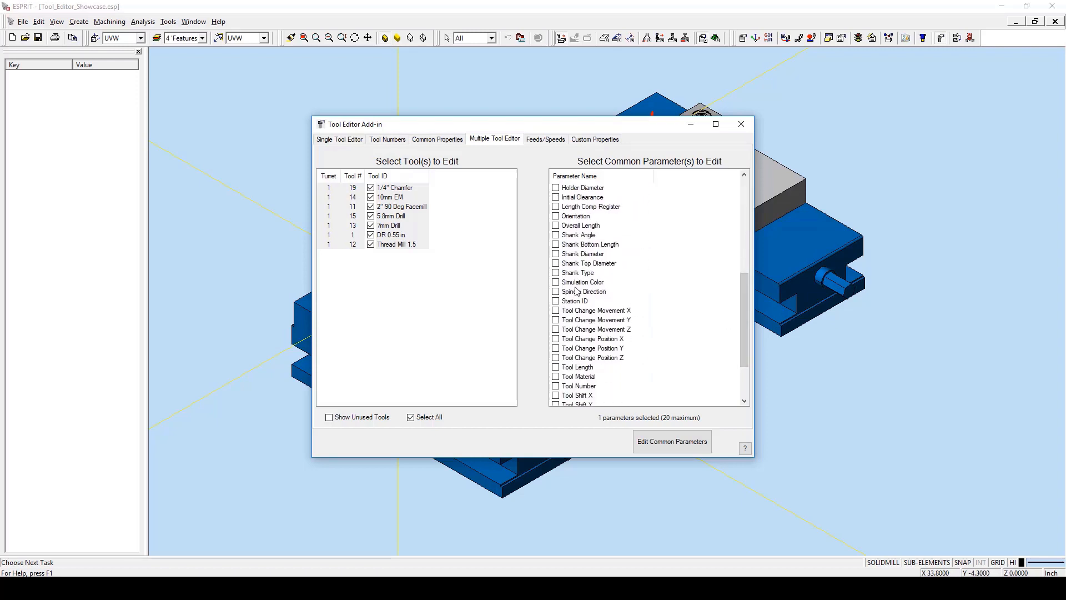
pyautogui.click(555, 281)
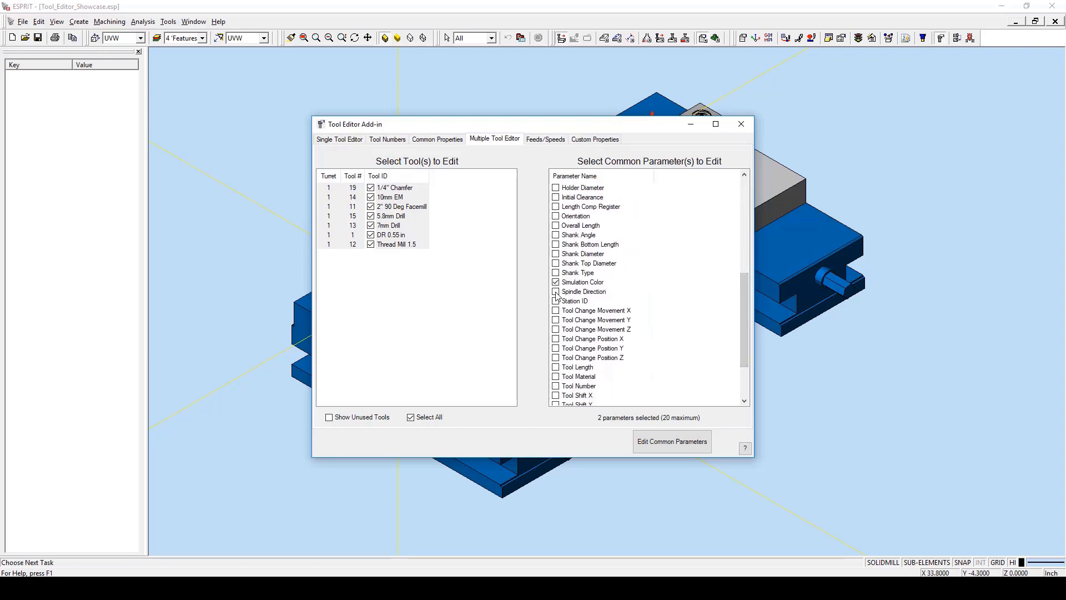
pyautogui.click(556, 291)
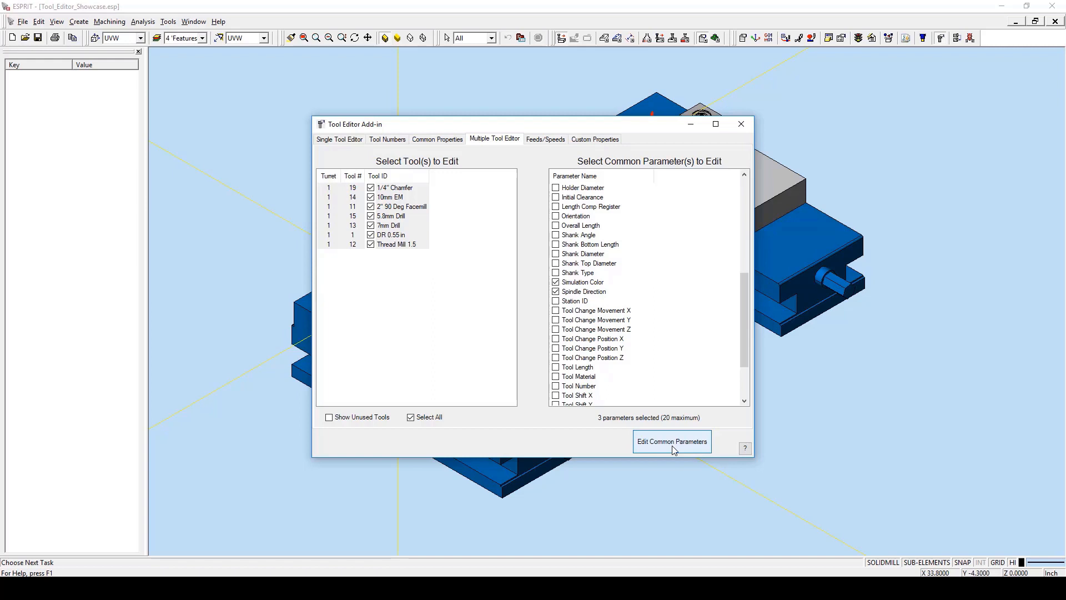
# Step: Set Coolant to On Through Spindle, simulation colour green and Spindle Direction CW for all tools, then confirm
pyautogui.click(671, 441)
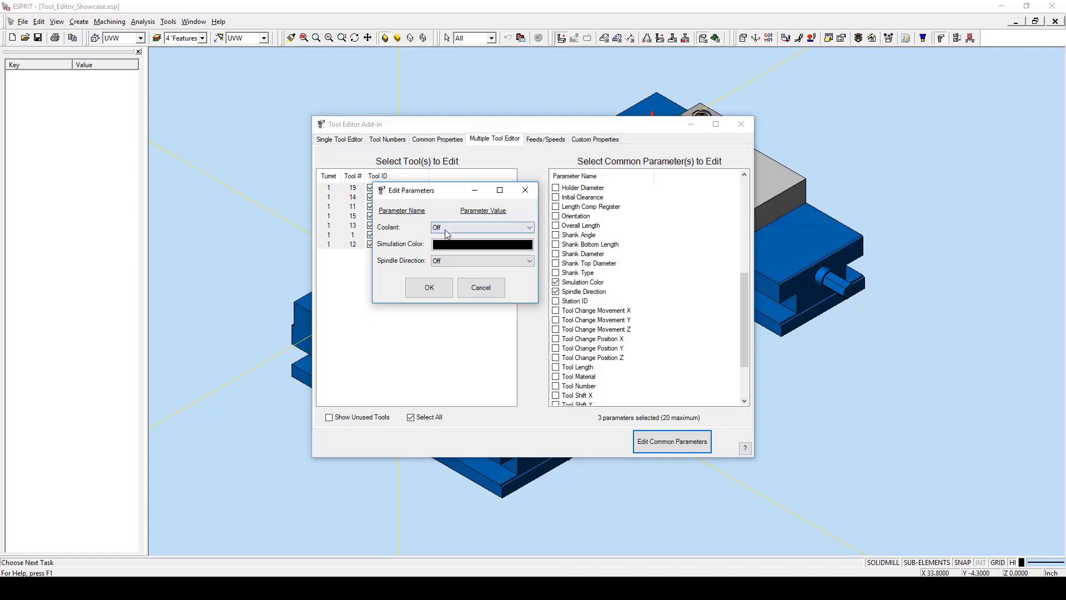
pyautogui.click(529, 227)
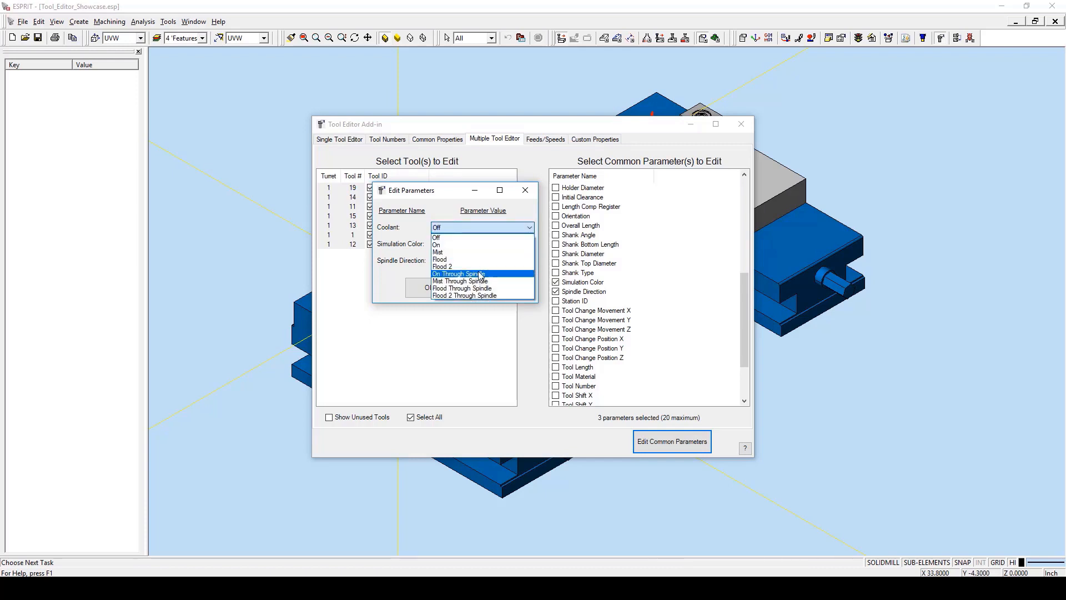
pyautogui.click(481, 243)
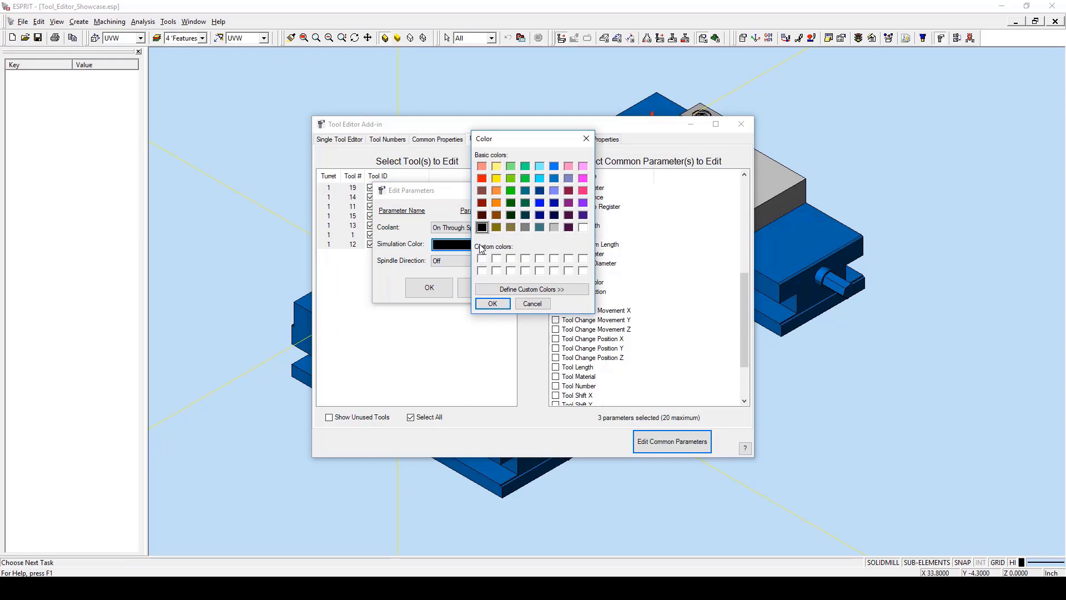
pyautogui.click(523, 178)
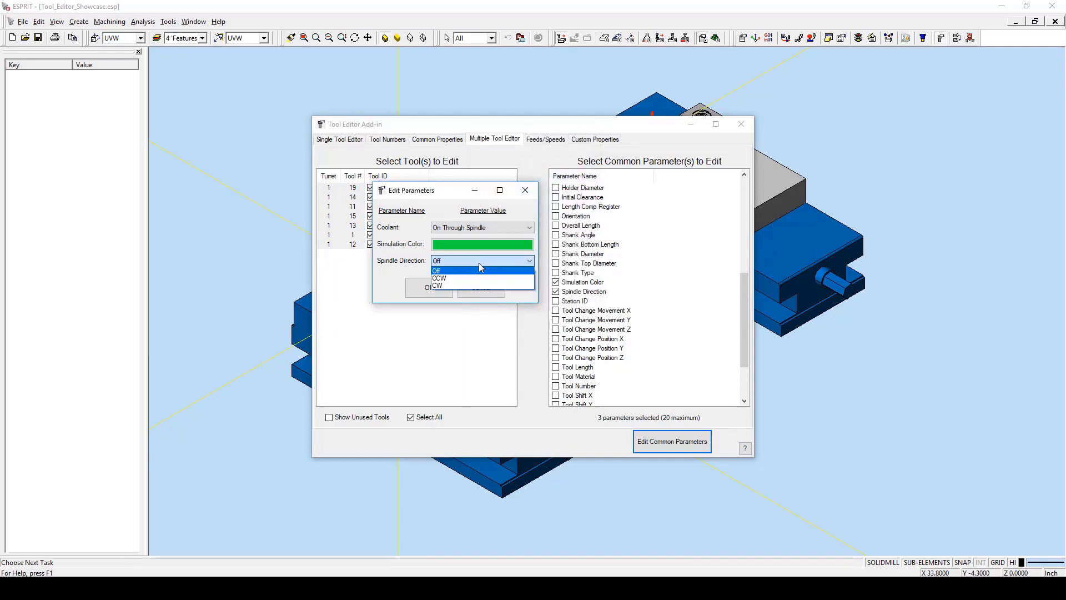
pyautogui.click(437, 286)
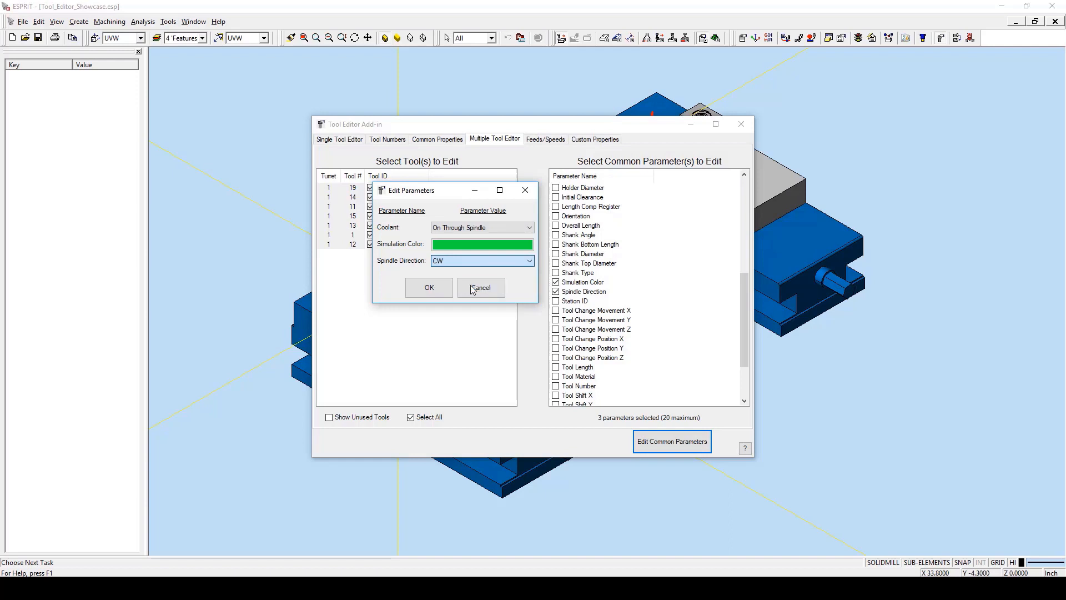
pyautogui.click(480, 287)
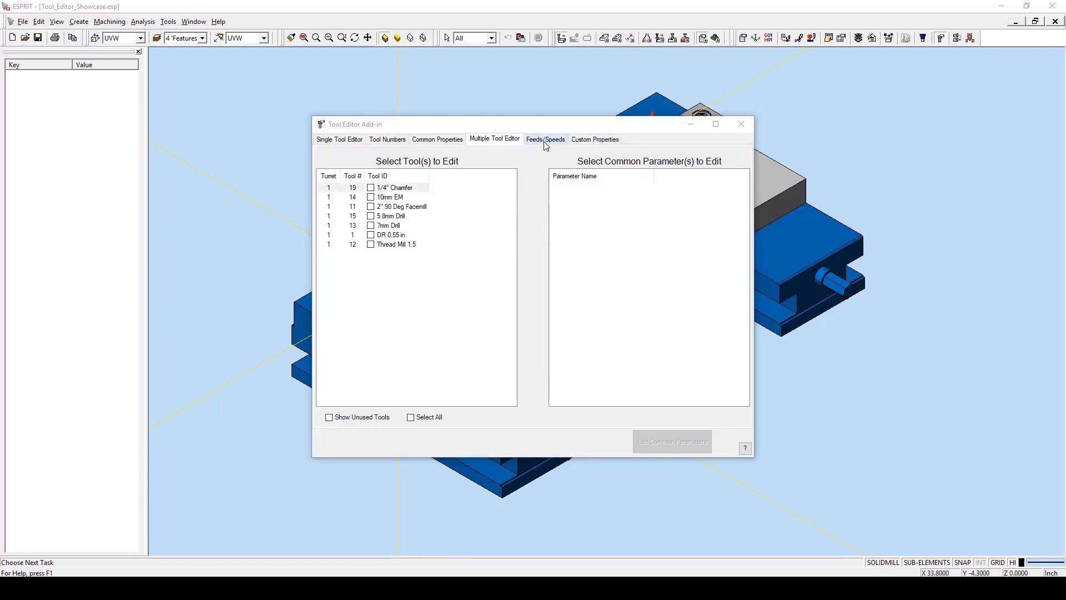
# Step: On Feeds/Speeds, enter 500 SPM with 0.005 per-tooth XY and Z feeds, apply, and dismiss the success message
pyautogui.click(545, 140)
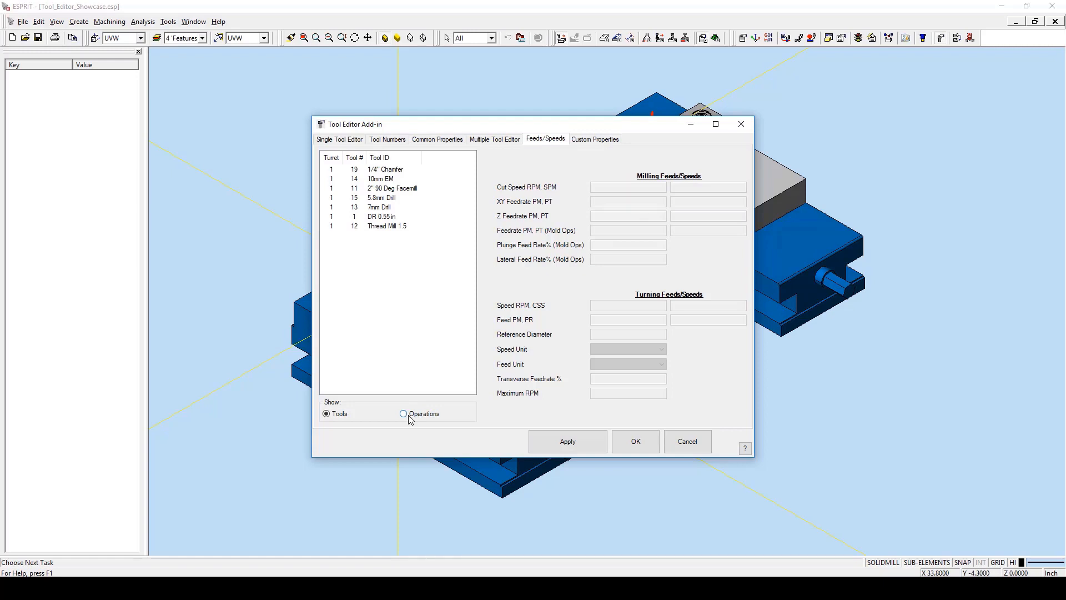
pyautogui.click(404, 414)
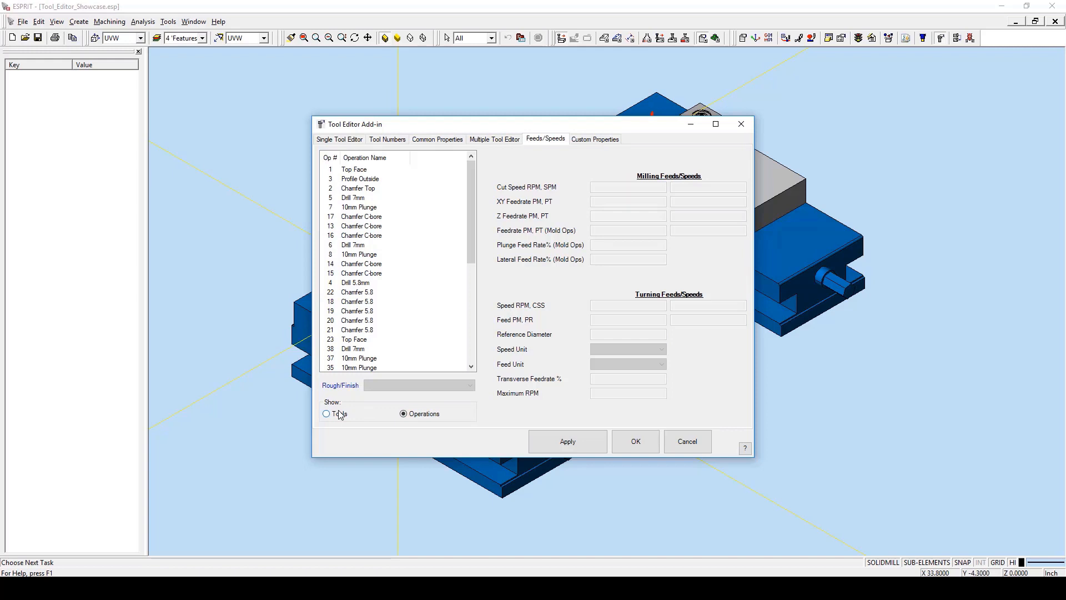
pyautogui.click(327, 413)
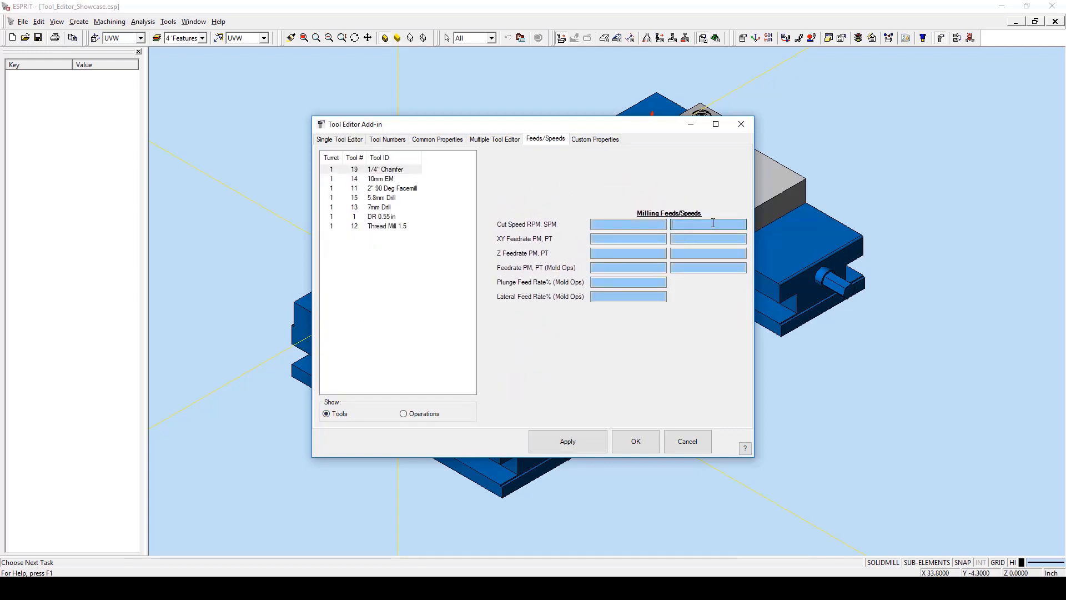
pyautogui.write('500')
pyautogui.click(709, 252)
pyautogui.write('0.005')
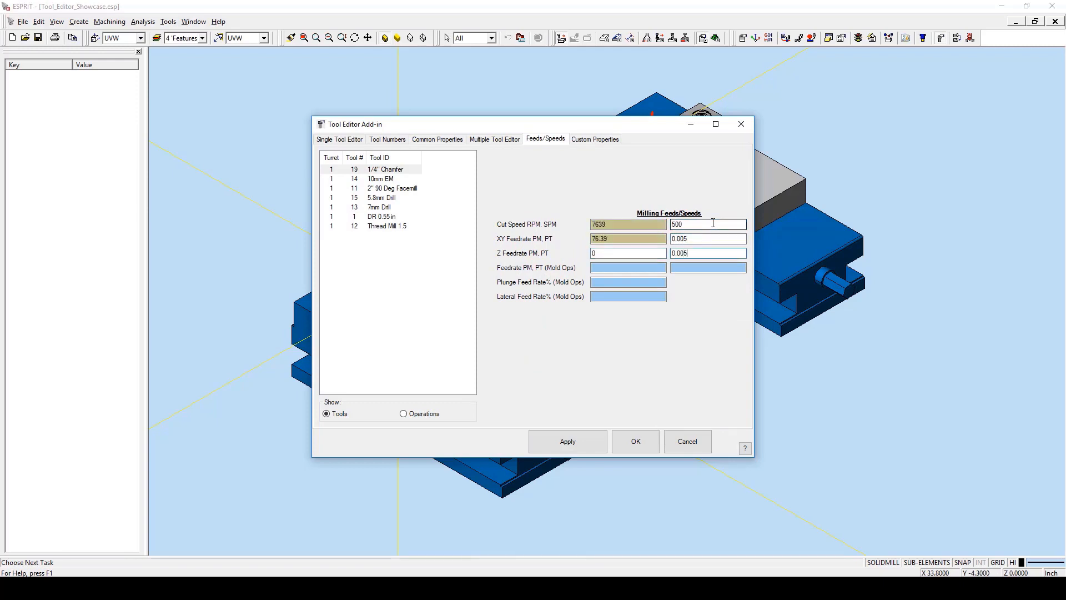
pyautogui.click(567, 441)
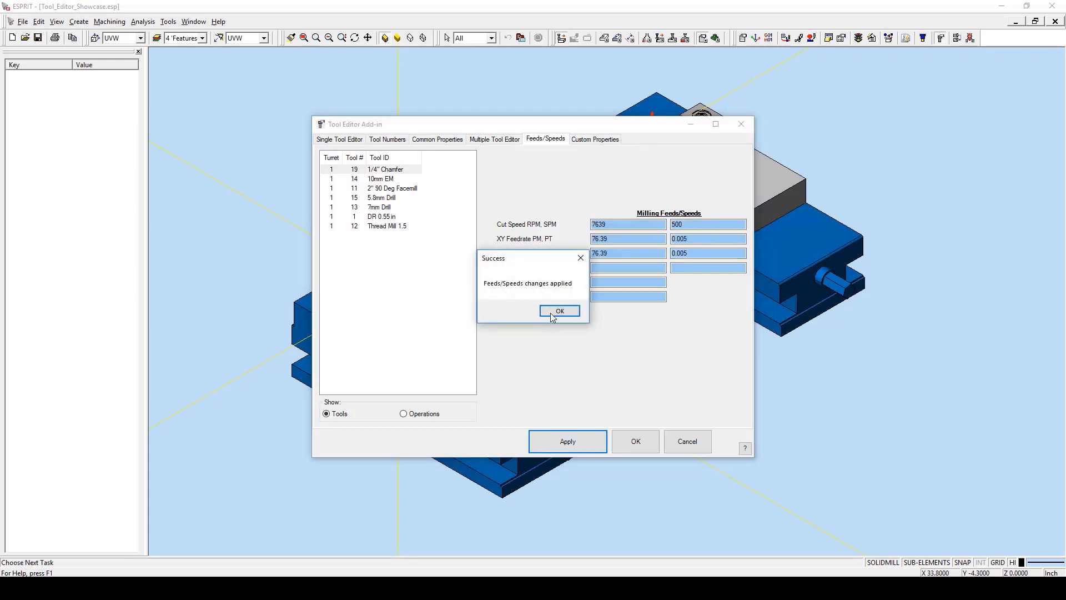
pyautogui.click(559, 311)
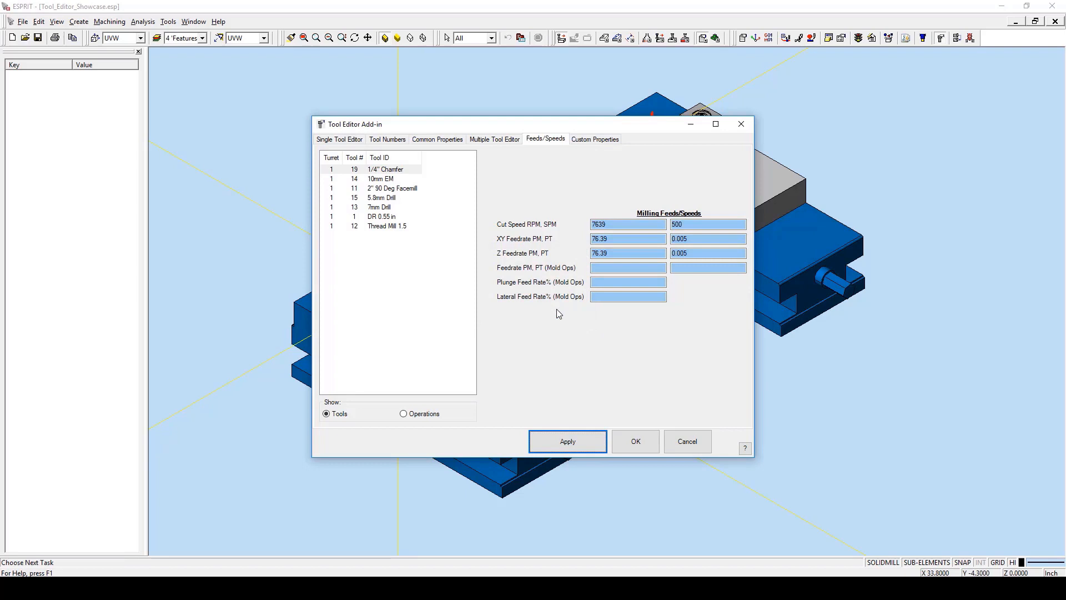
pyautogui.click(595, 139)
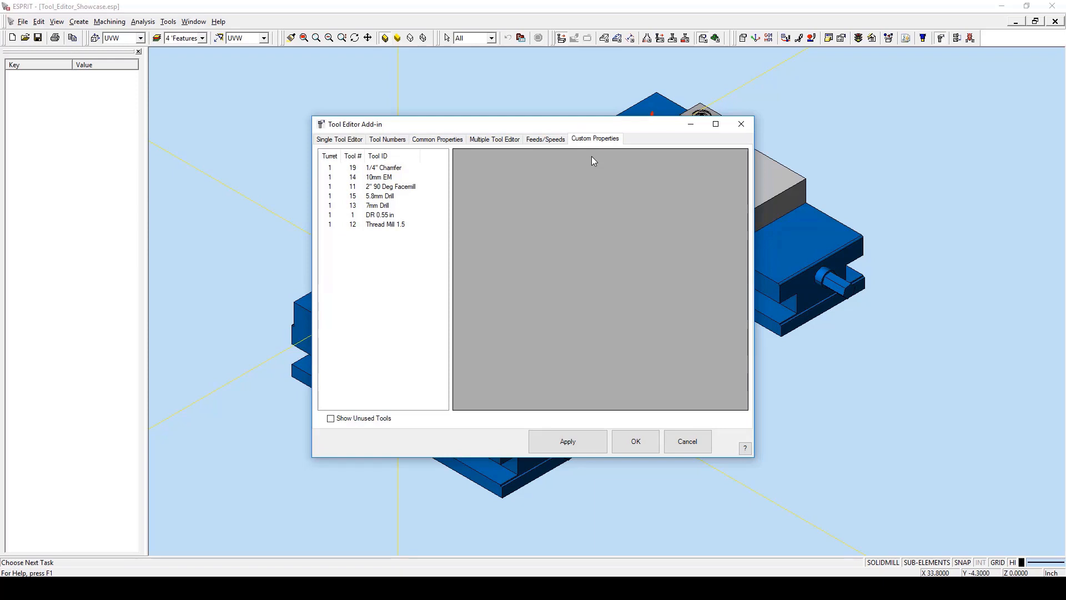
# Step: Apply the Custom Properties changes and dismiss the success message
pyautogui.click(568, 441)
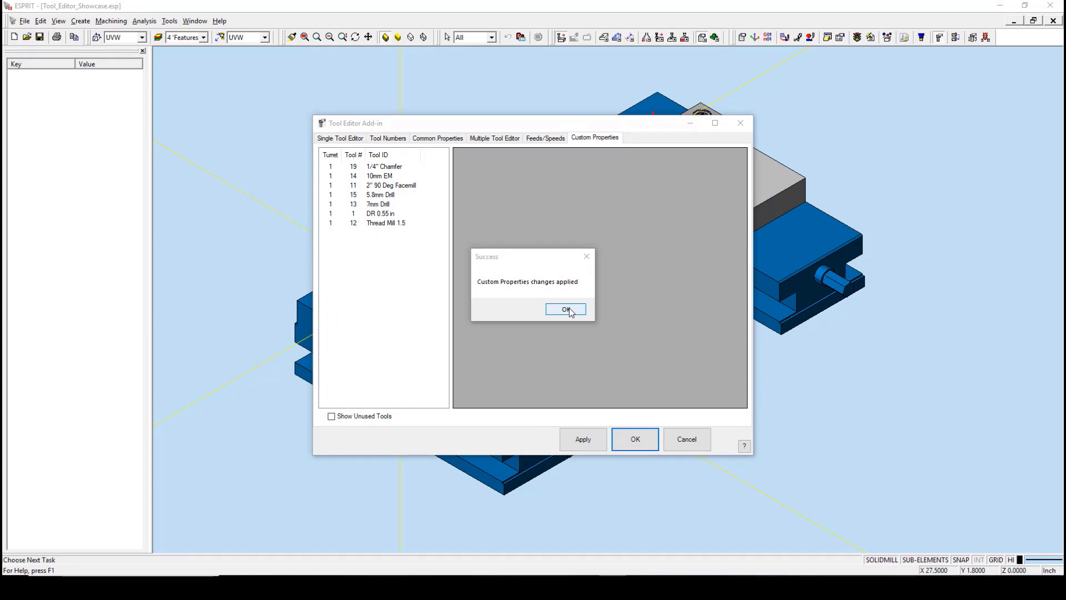
pyautogui.click(565, 310)
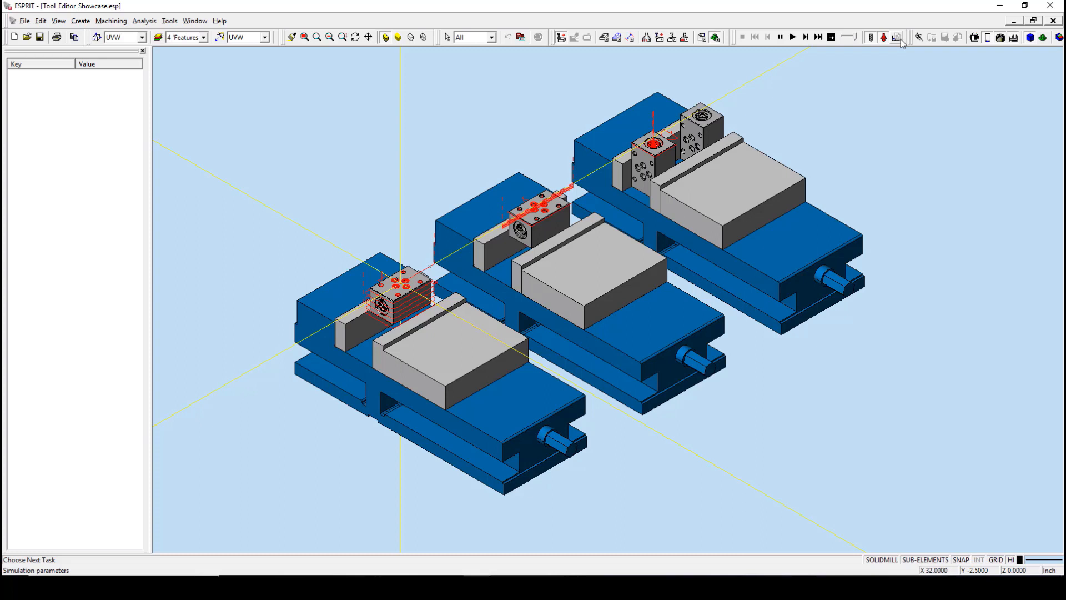
# Step: Enable Coolant Status and Spindle Direction in Simulation Parameters, then run the machining simulation
pyautogui.click(896, 37)
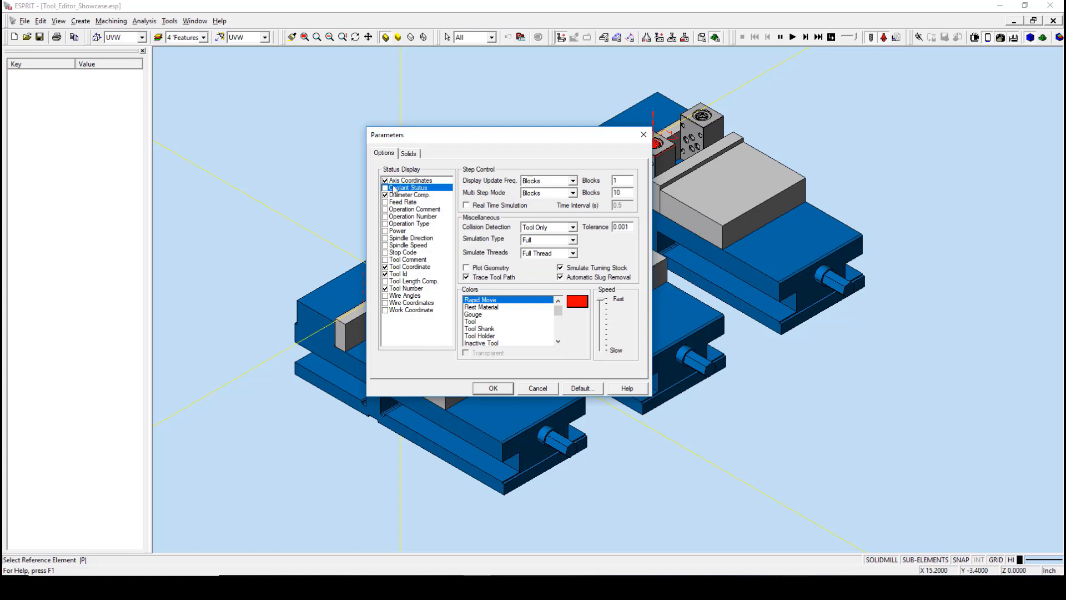
pyautogui.click(386, 188)
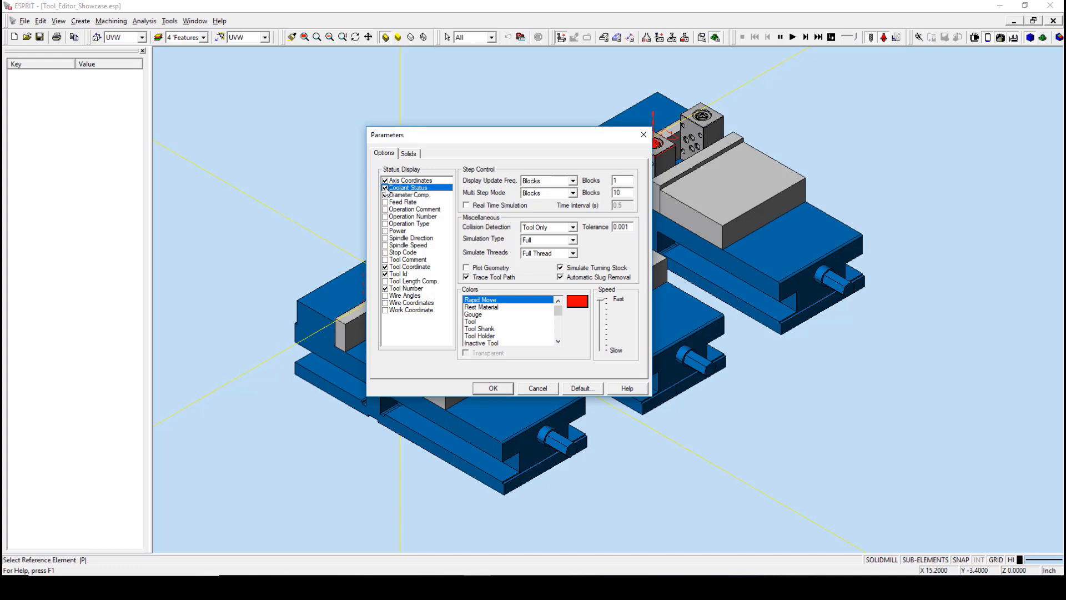
pyautogui.click(387, 237)
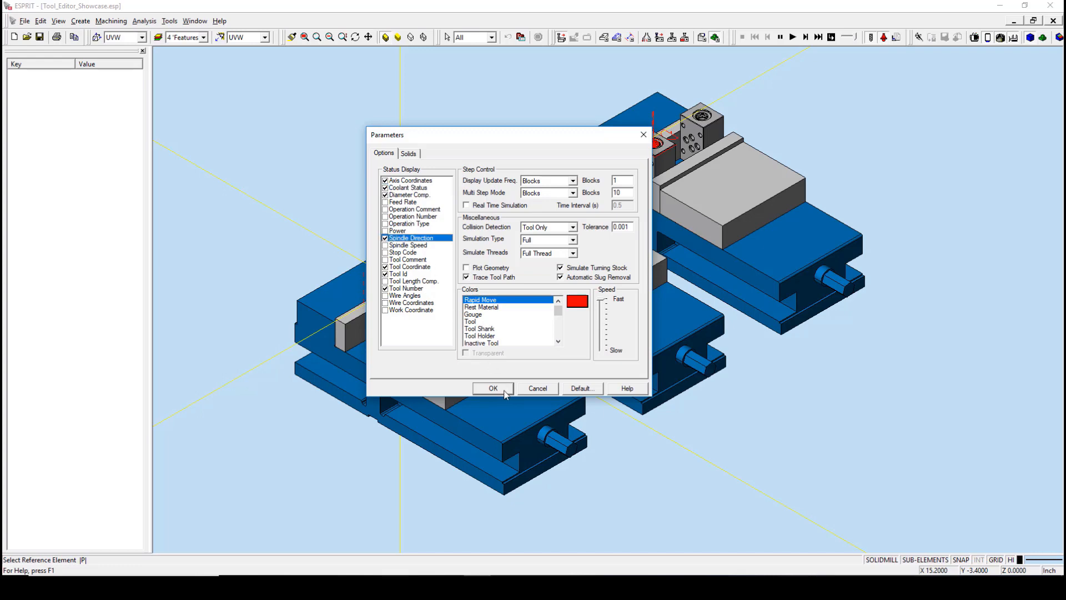
pyautogui.click(494, 389)
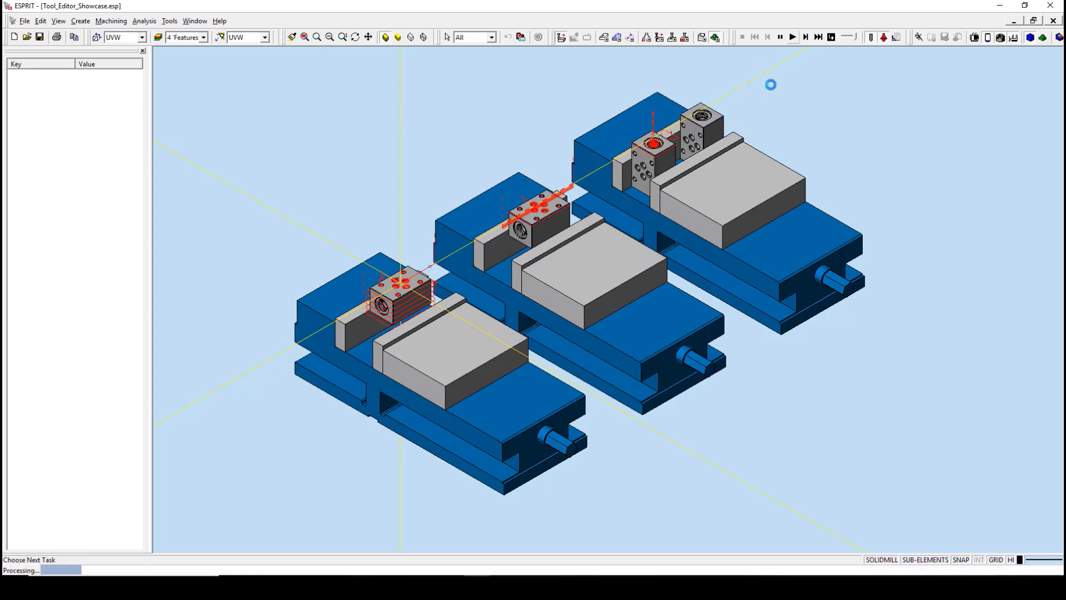
pyautogui.click(791, 38)
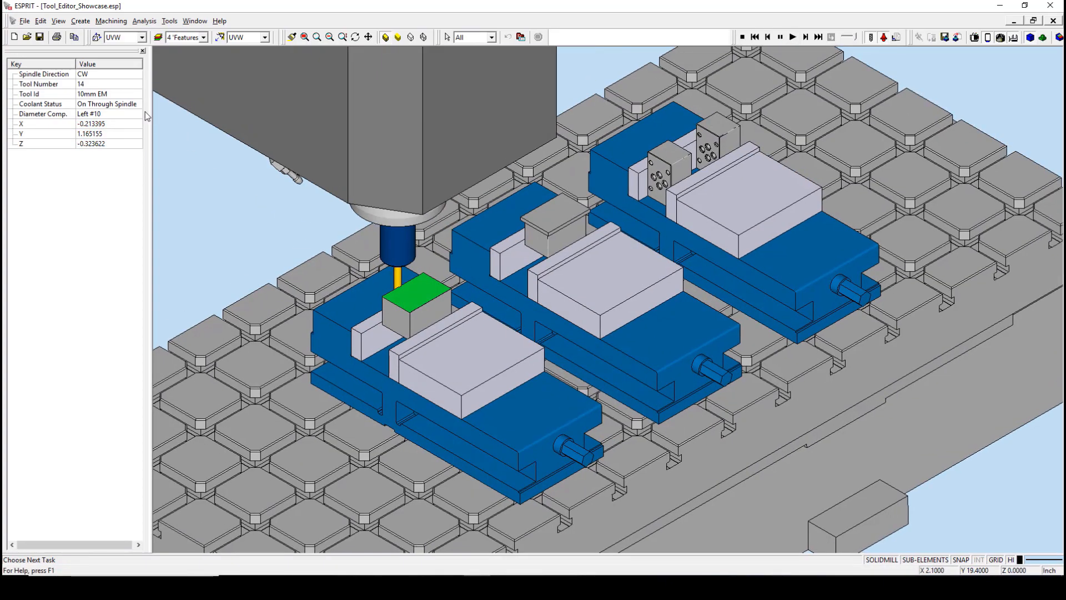